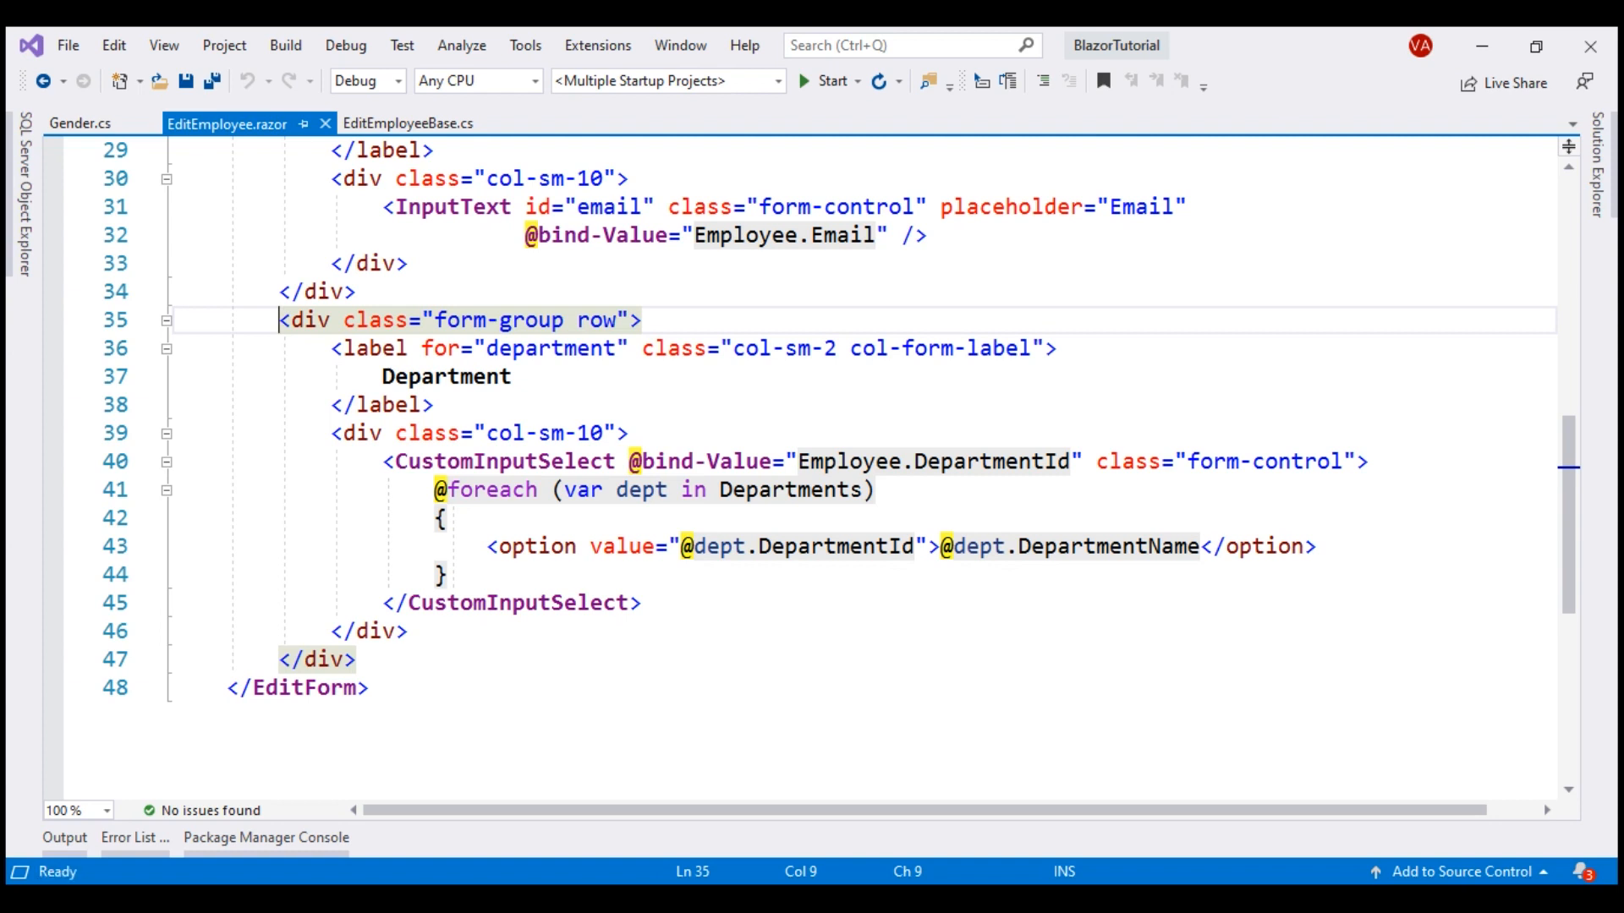
pyautogui.moveTo(940, 514)
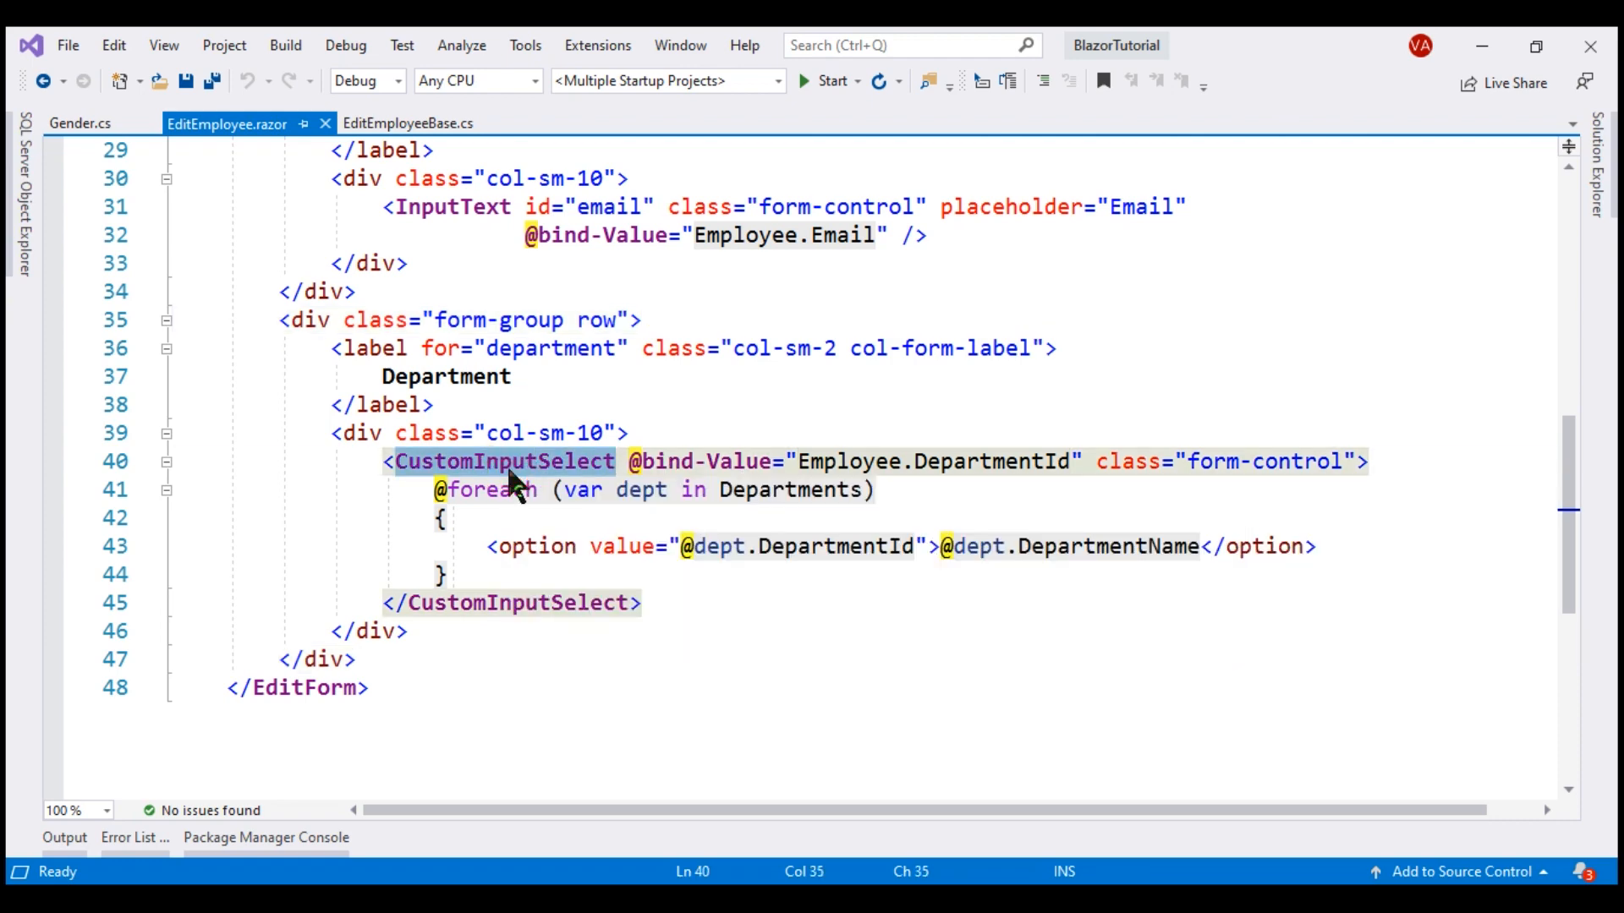
# Duplicate the Department form row below itself and relabel the copy 'Gender'.
pyautogui.click(614, 460)
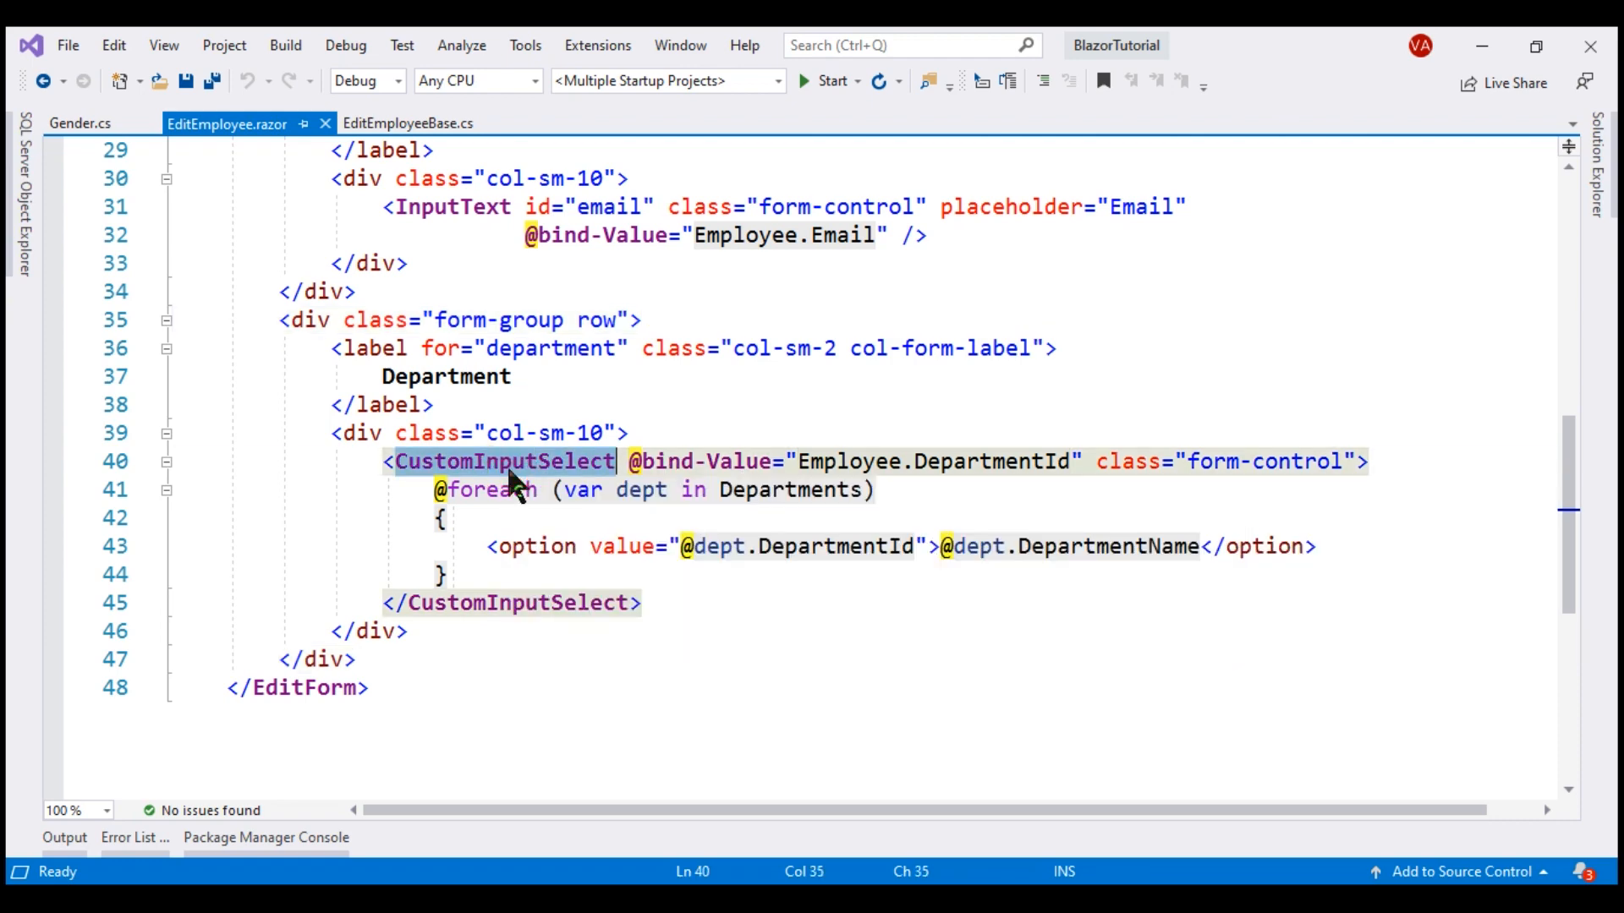
pyautogui.moveTo(998, 460)
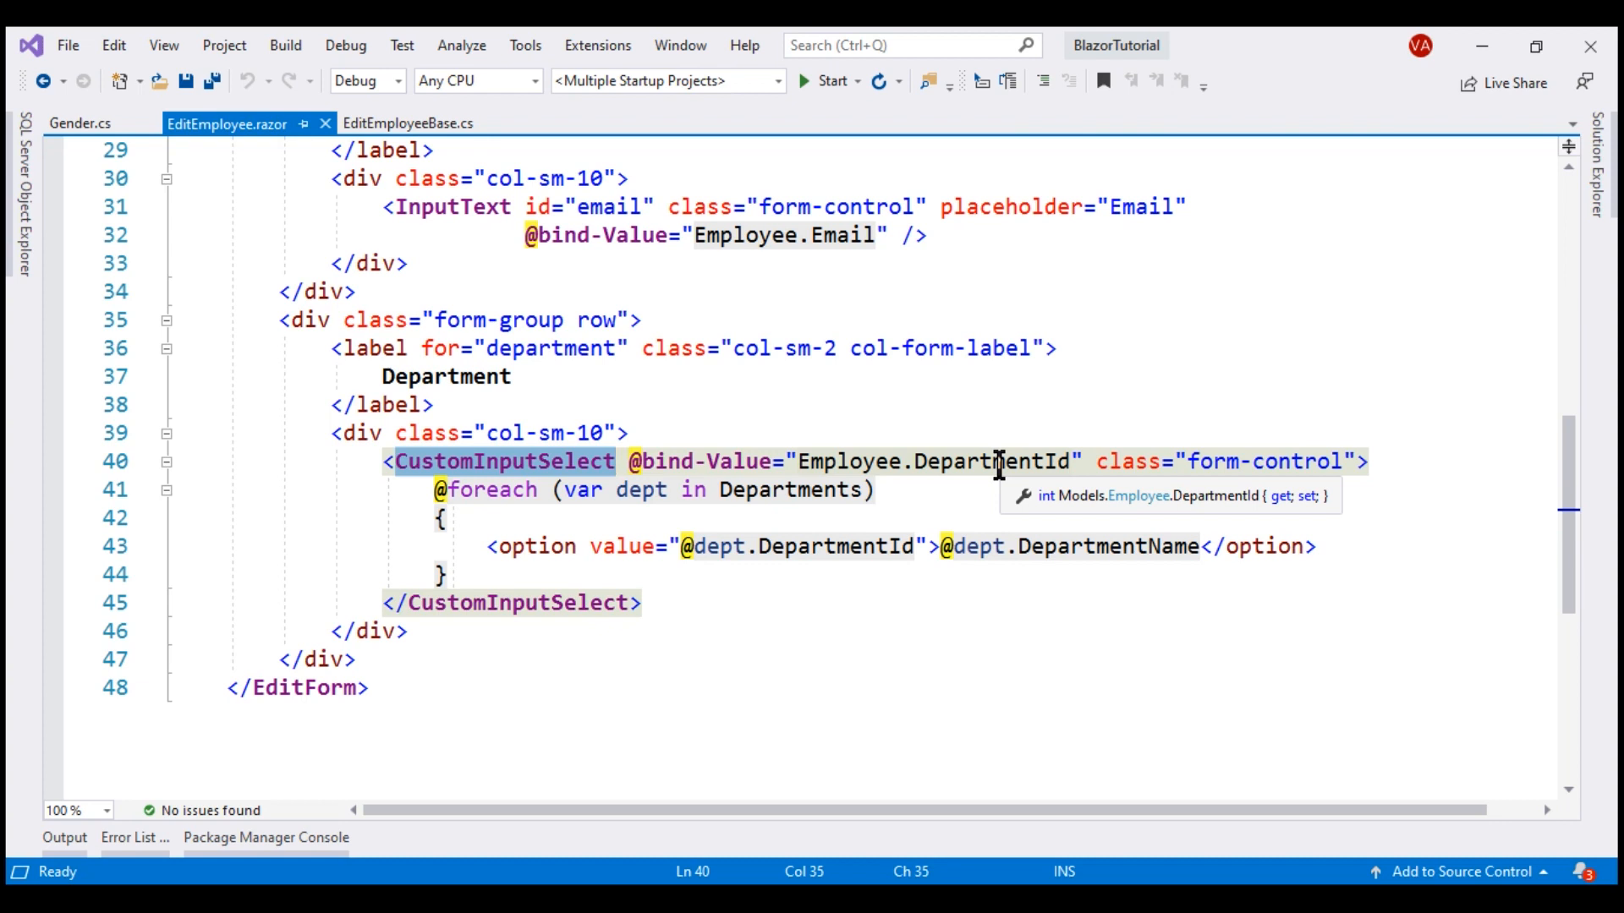
pyautogui.moveTo(512, 471)
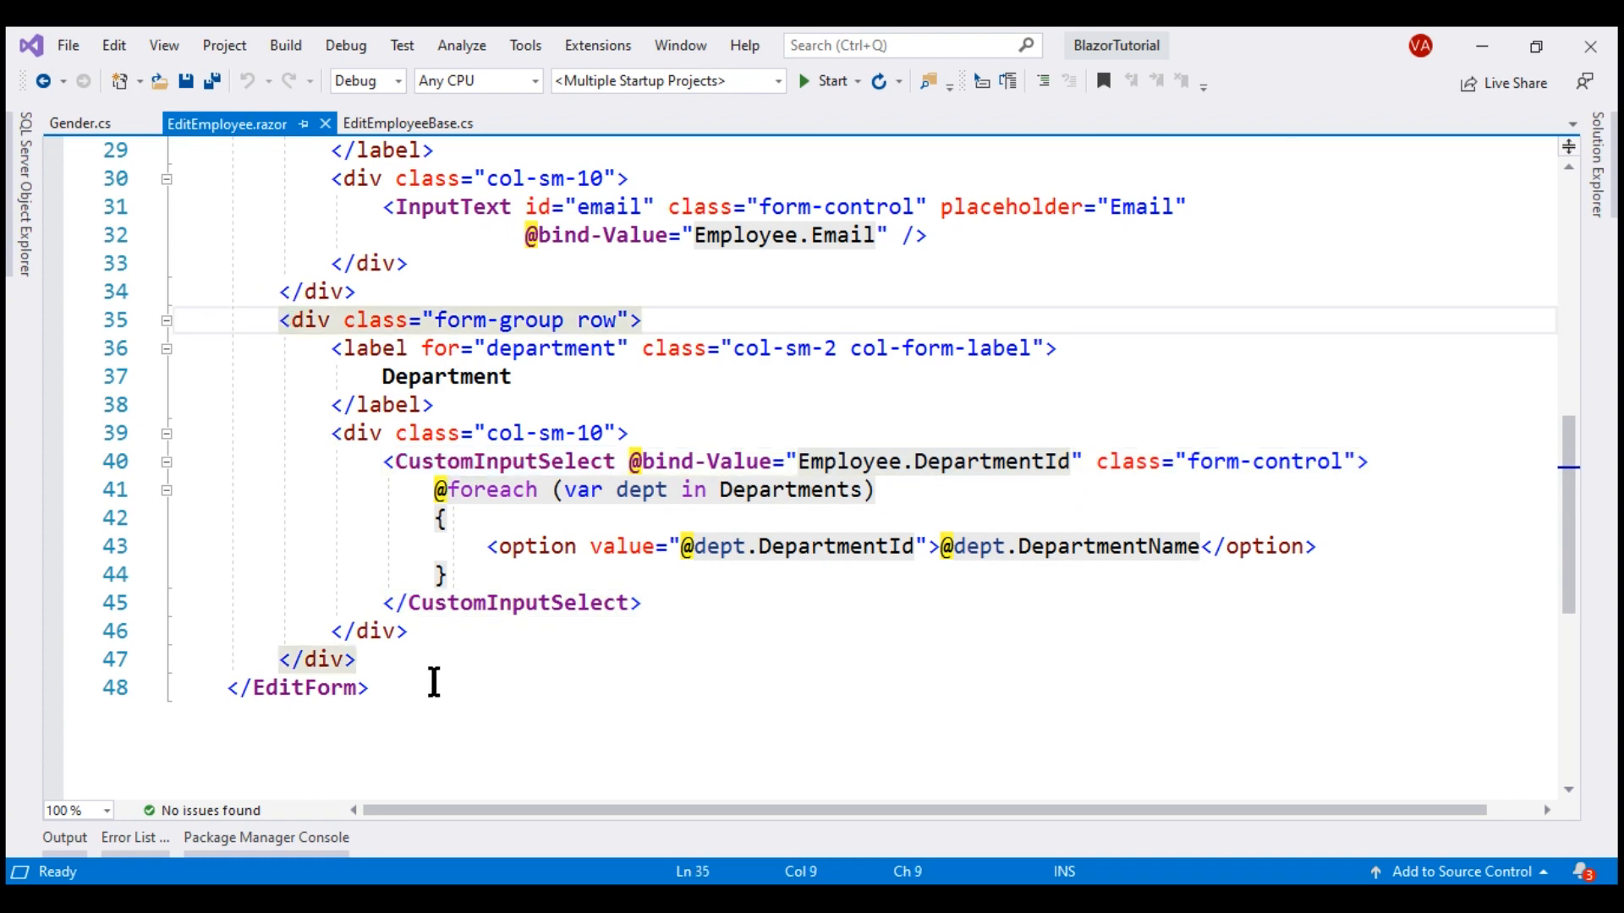
pyautogui.moveTo(275, 320); pyautogui.dragTo(354, 660)
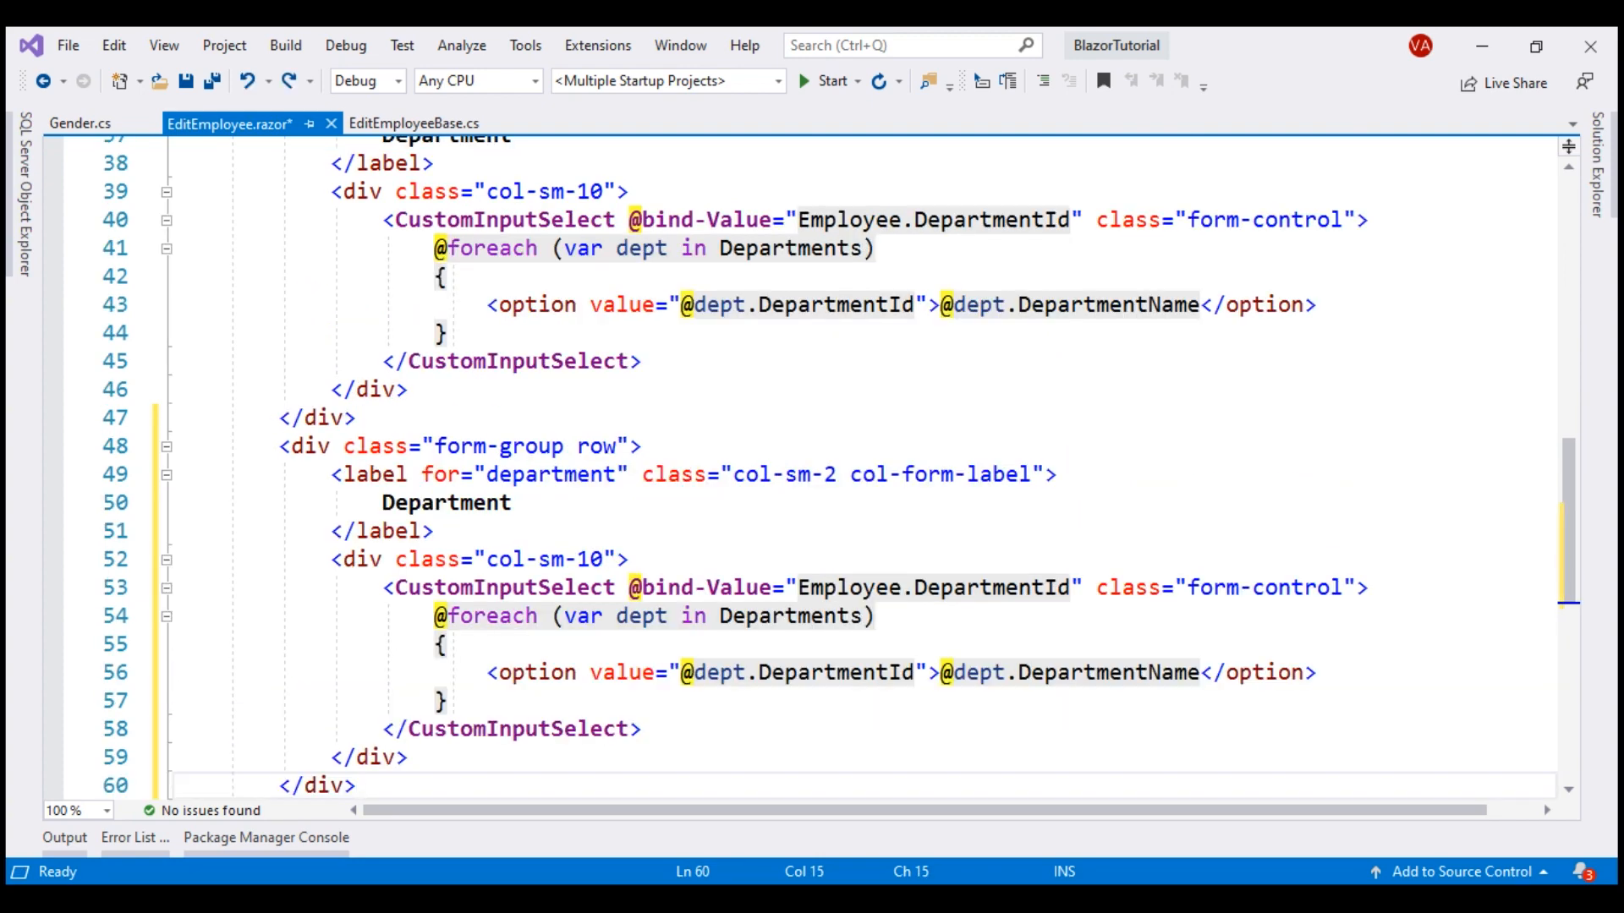
pyautogui.doubleClick(445, 503)
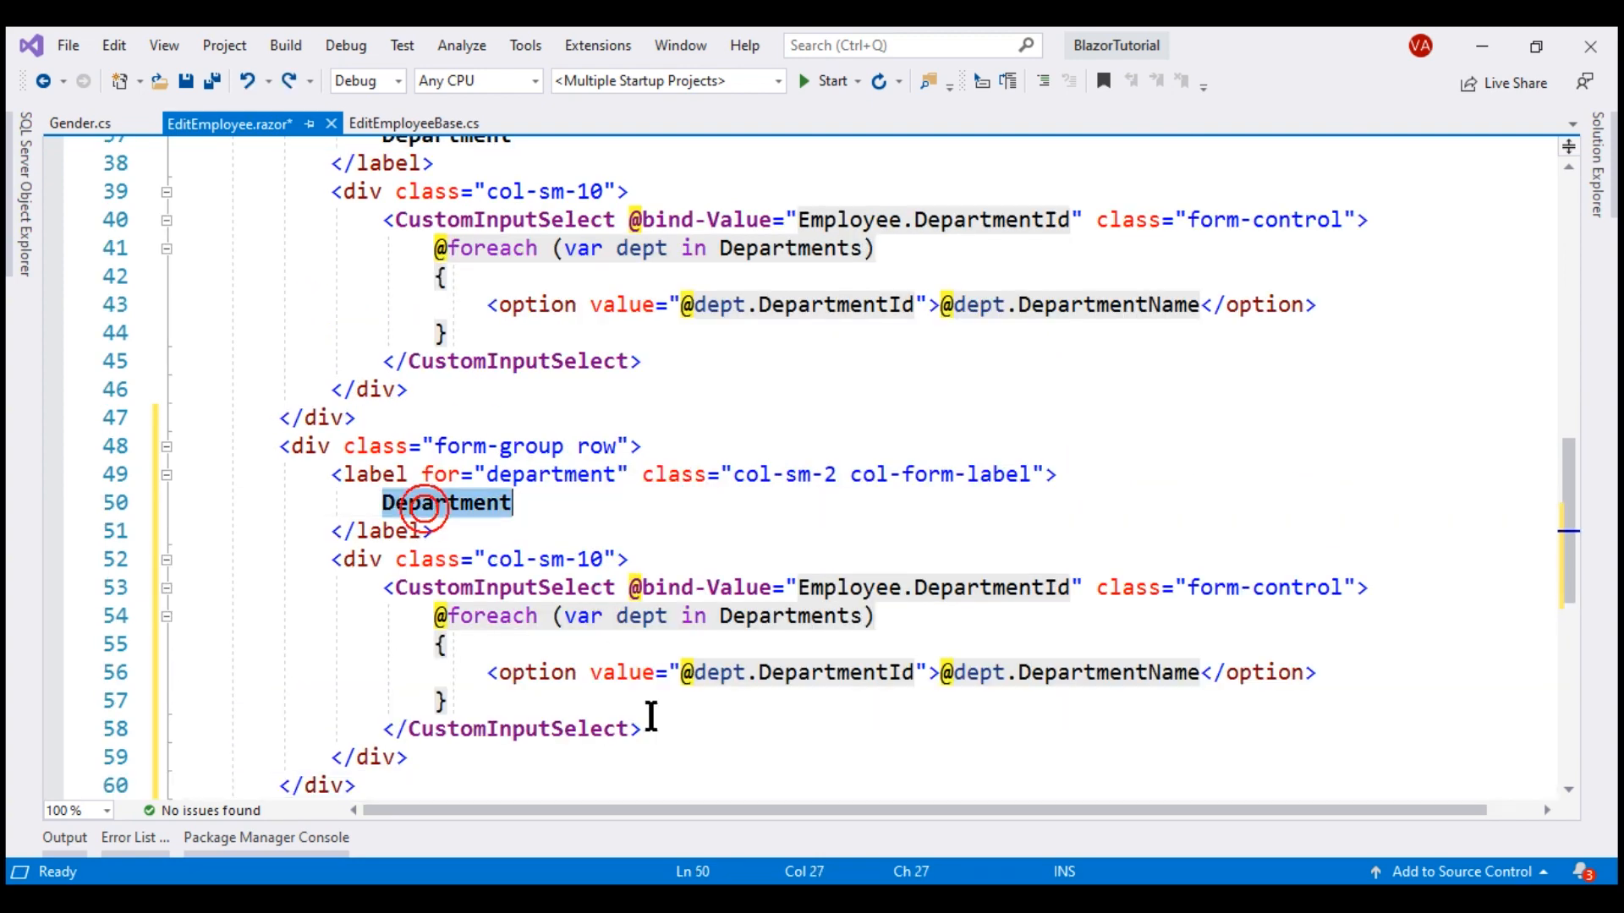
pyautogui.write('Gender')
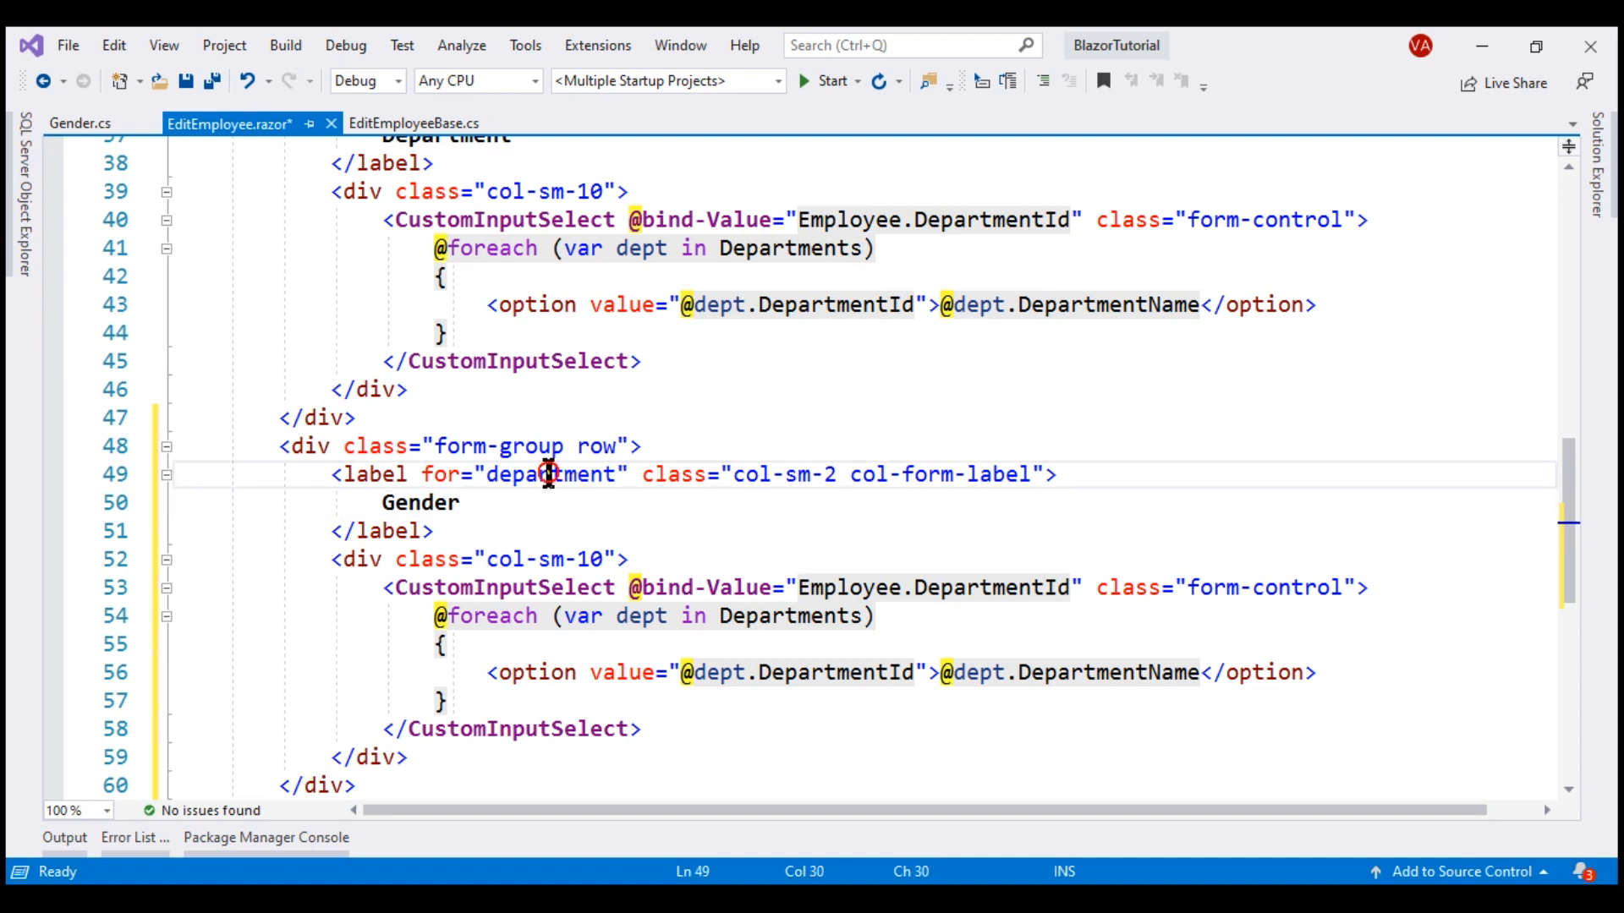
pyautogui.write('Gender')
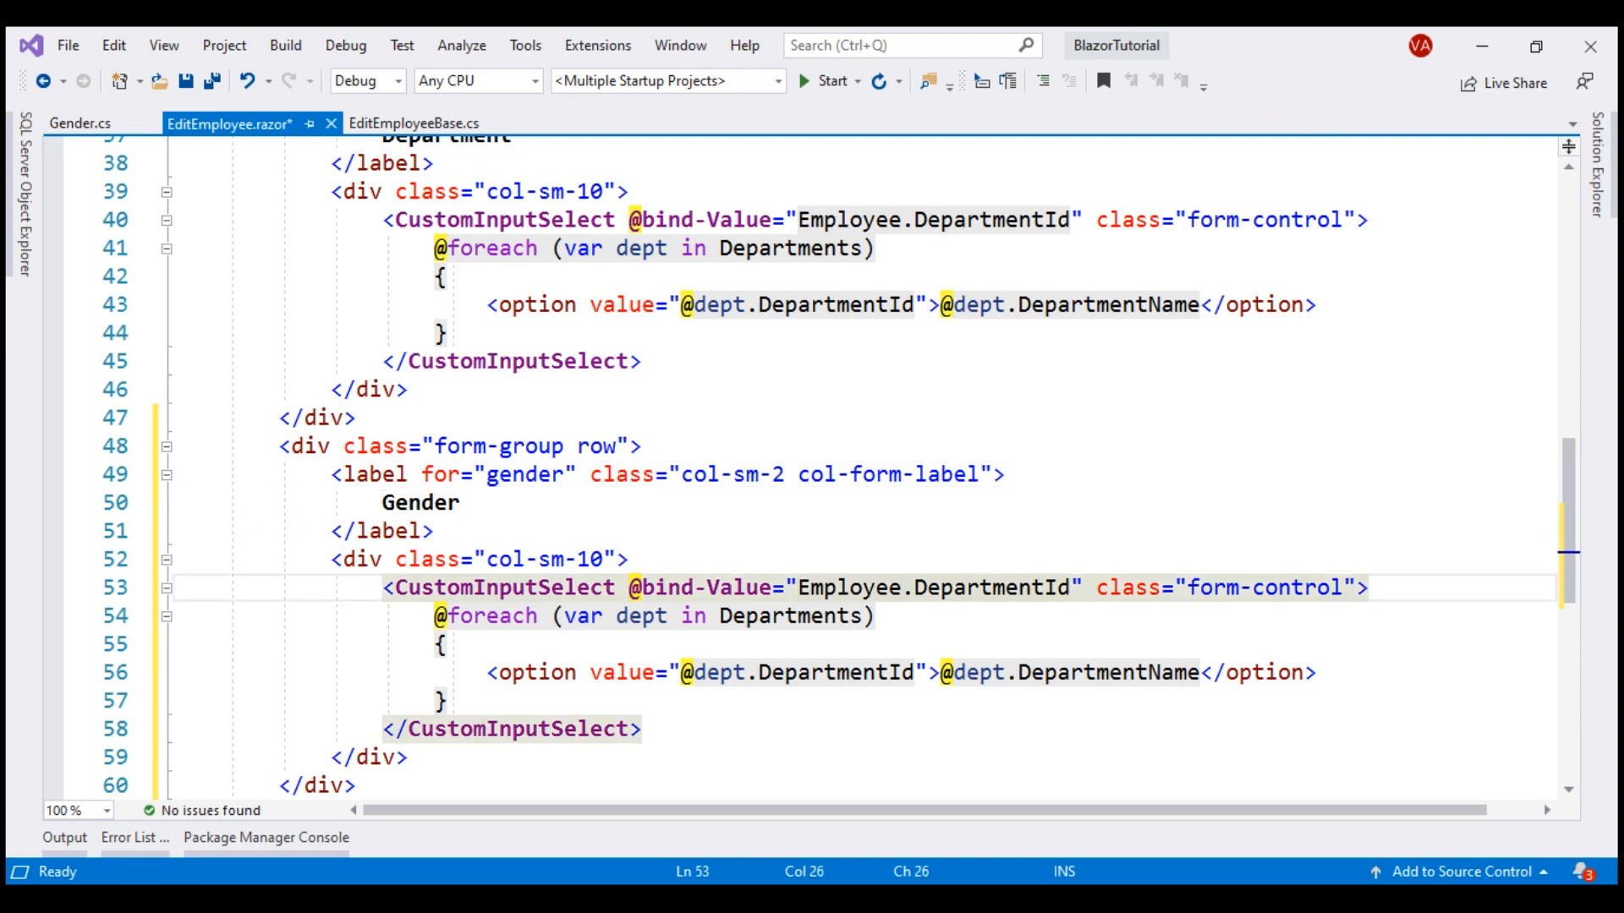
# Replace CustomInputSelect with InputSelect bound to Employee.Gender, then view the Gender enum file.
pyautogui.doubleClick(434, 587)
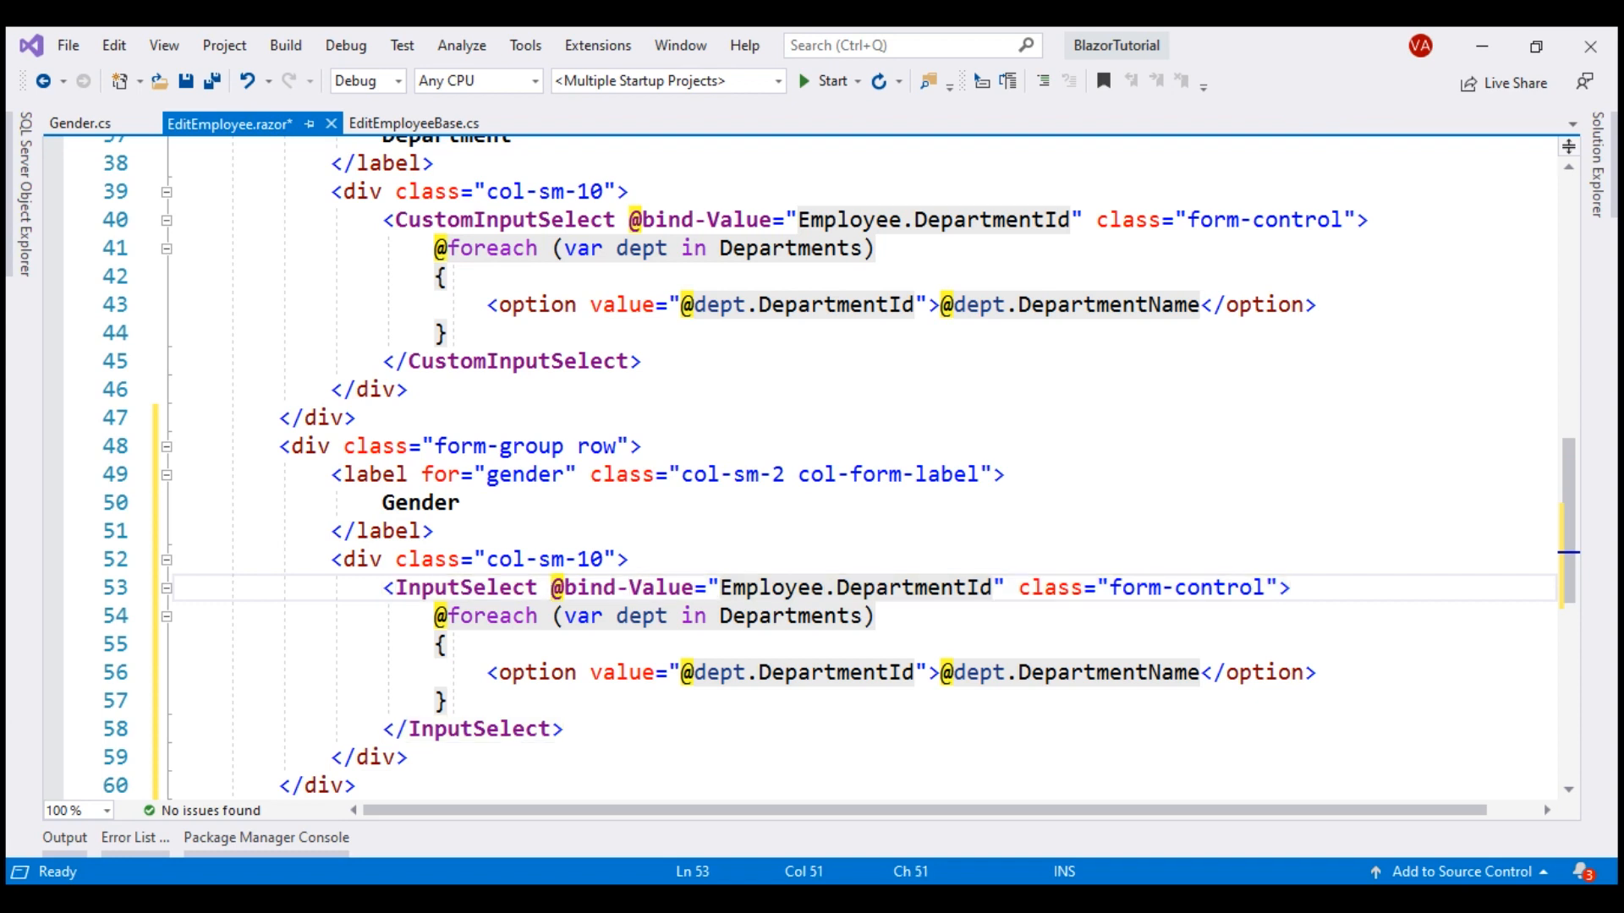
pyautogui.click(820, 587)
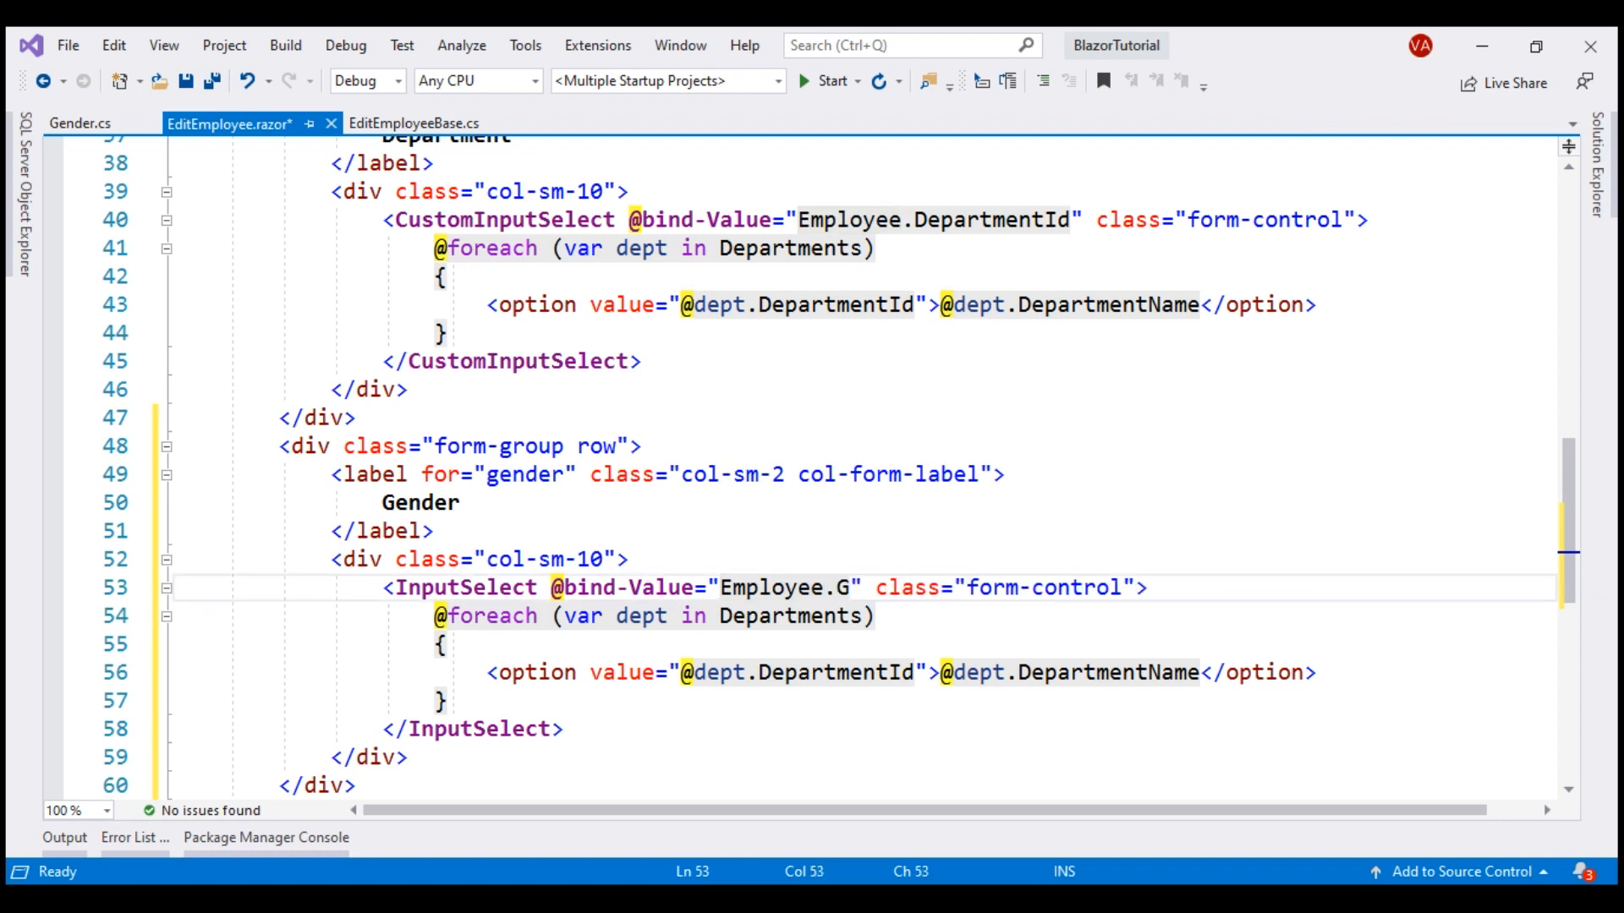
pyautogui.write('ender')
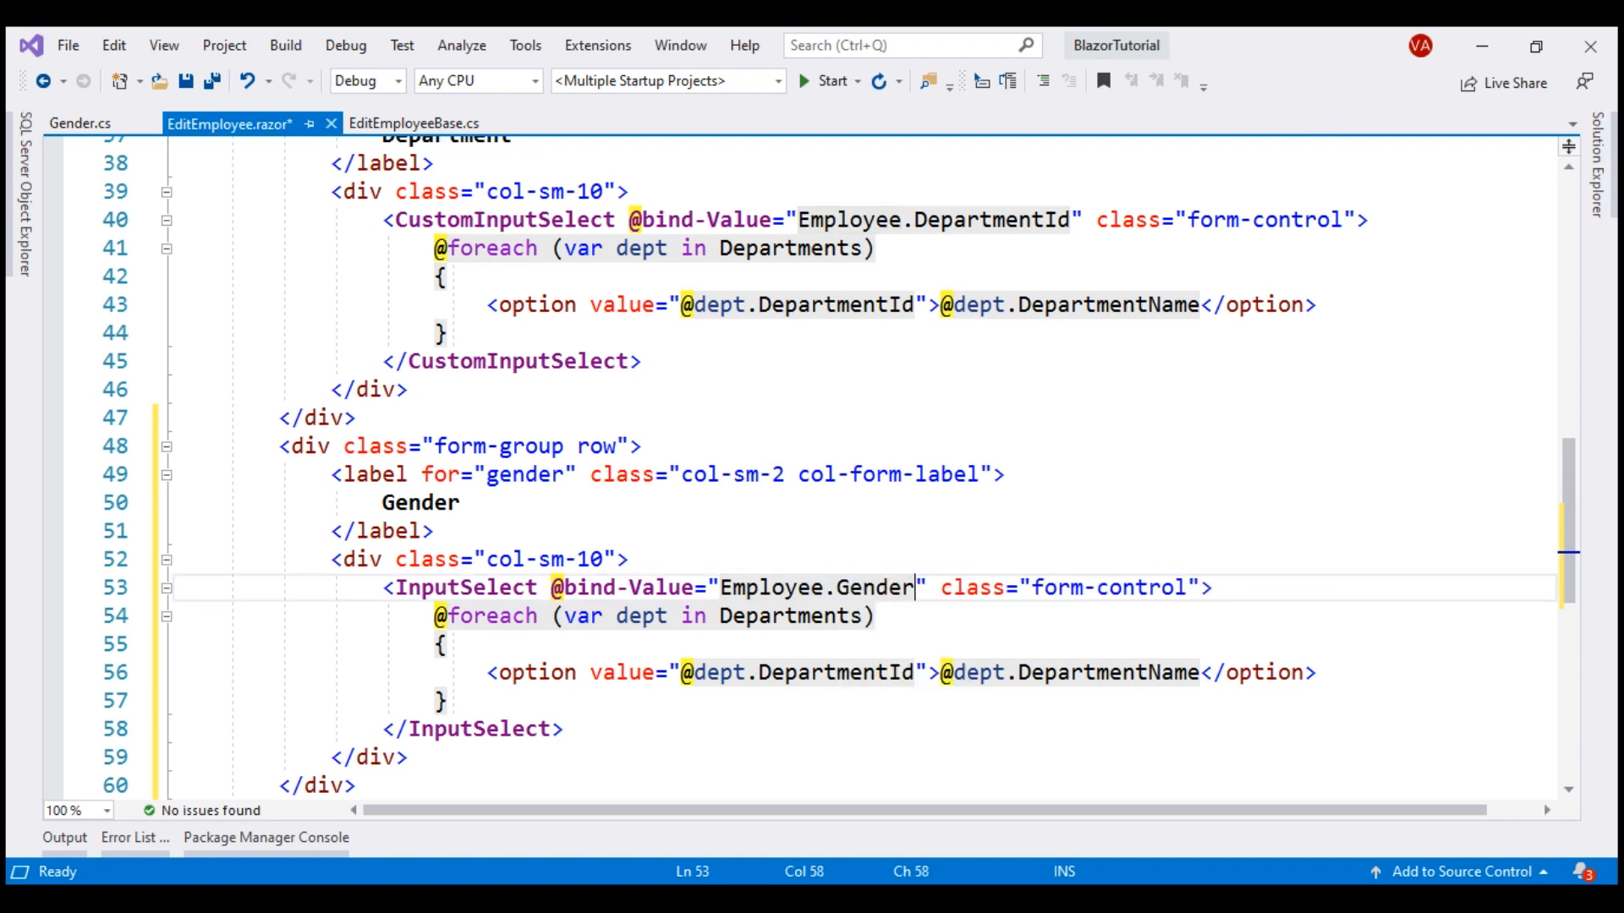
pyautogui.click(78, 121)
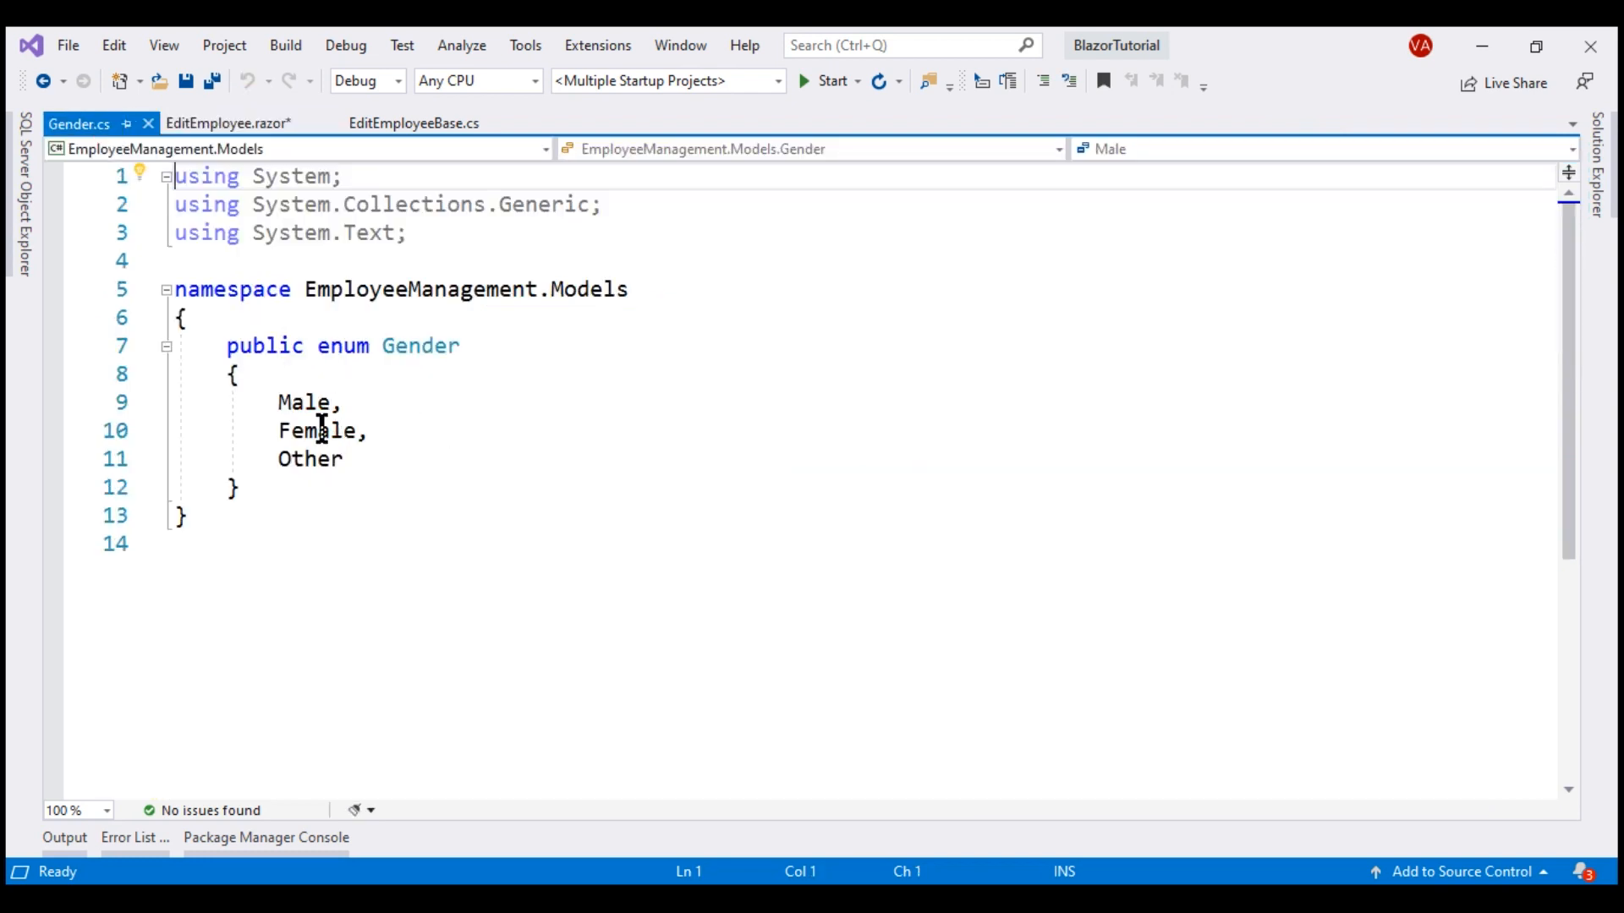
# Note the enum's EmployeeManagement.Models namespace and return to EditEmployee.razor.
pyautogui.click(218, 124)
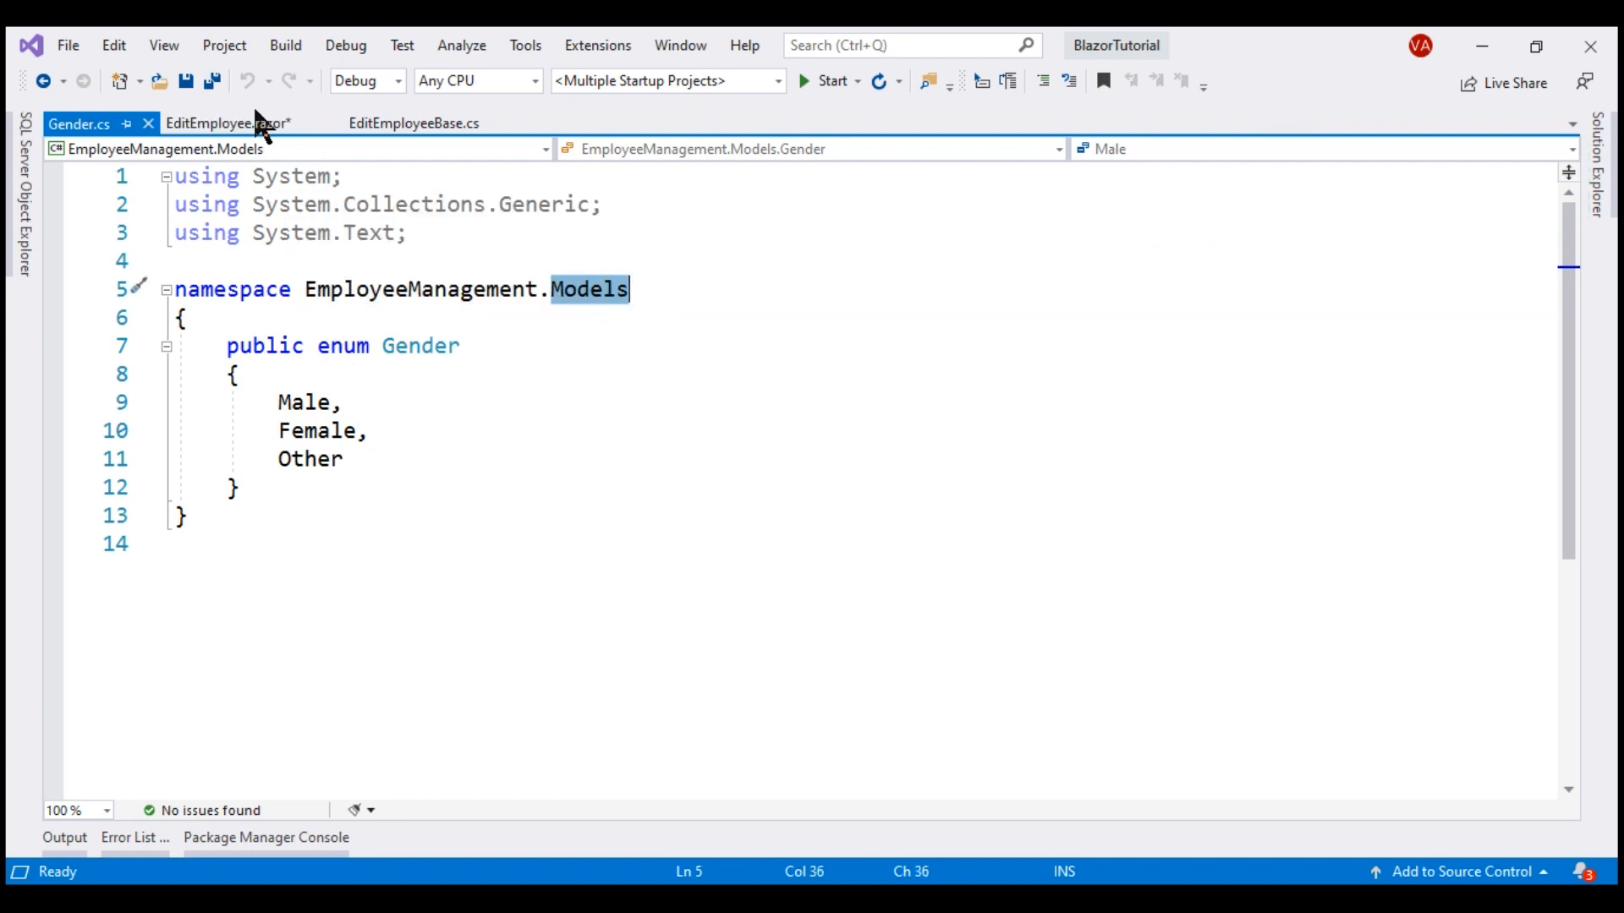
pyautogui.click(220, 122)
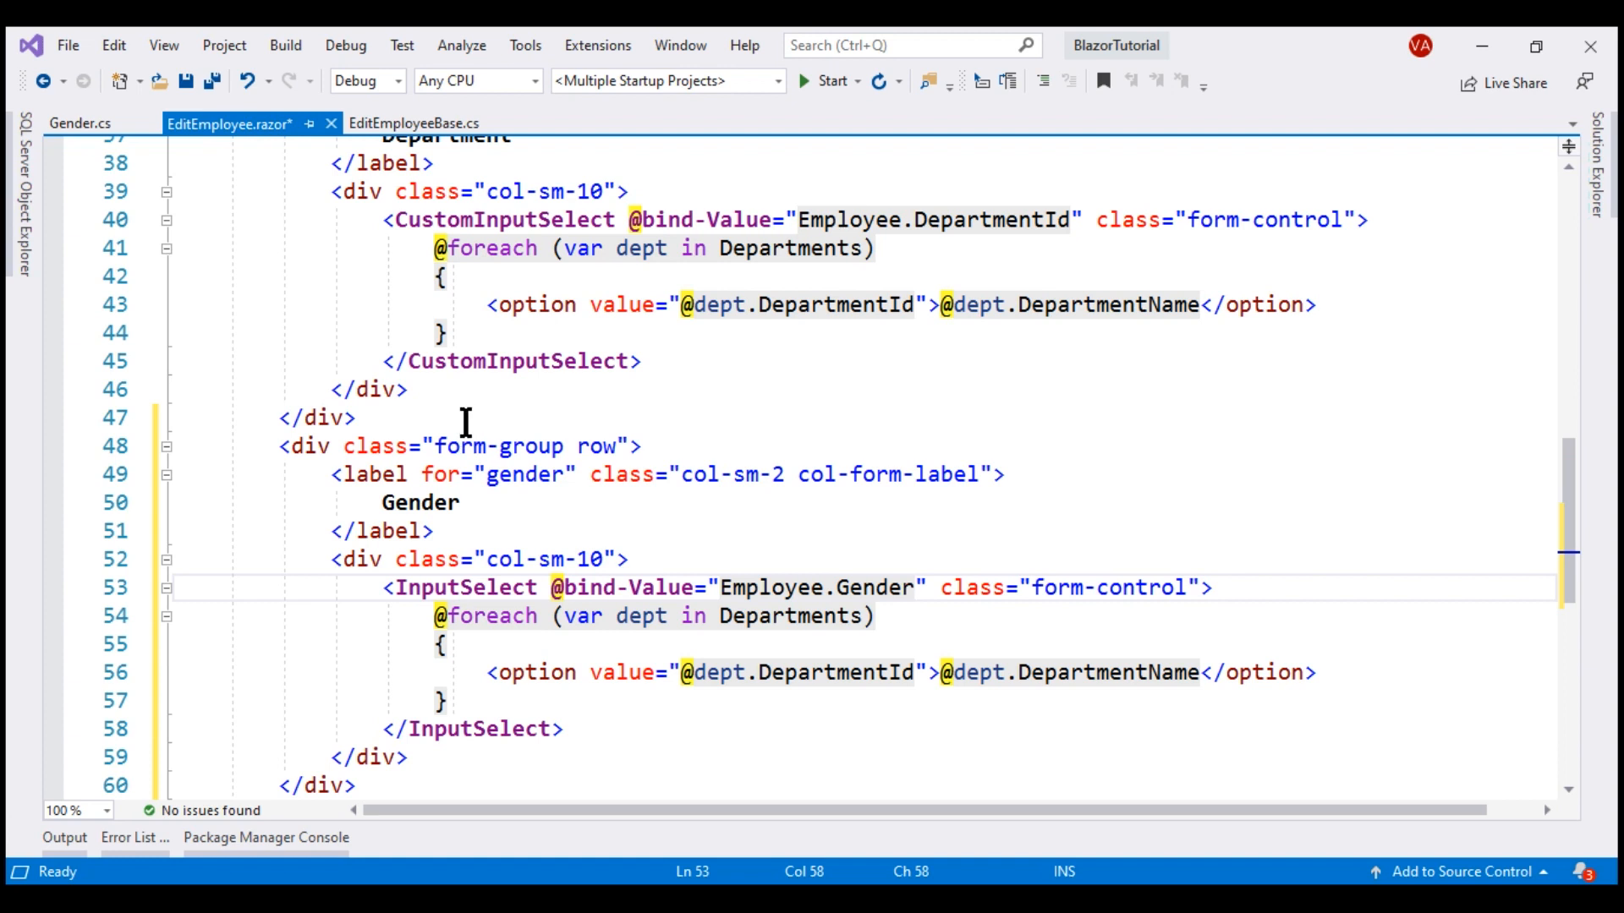
pyautogui.moveTo(540, 357)
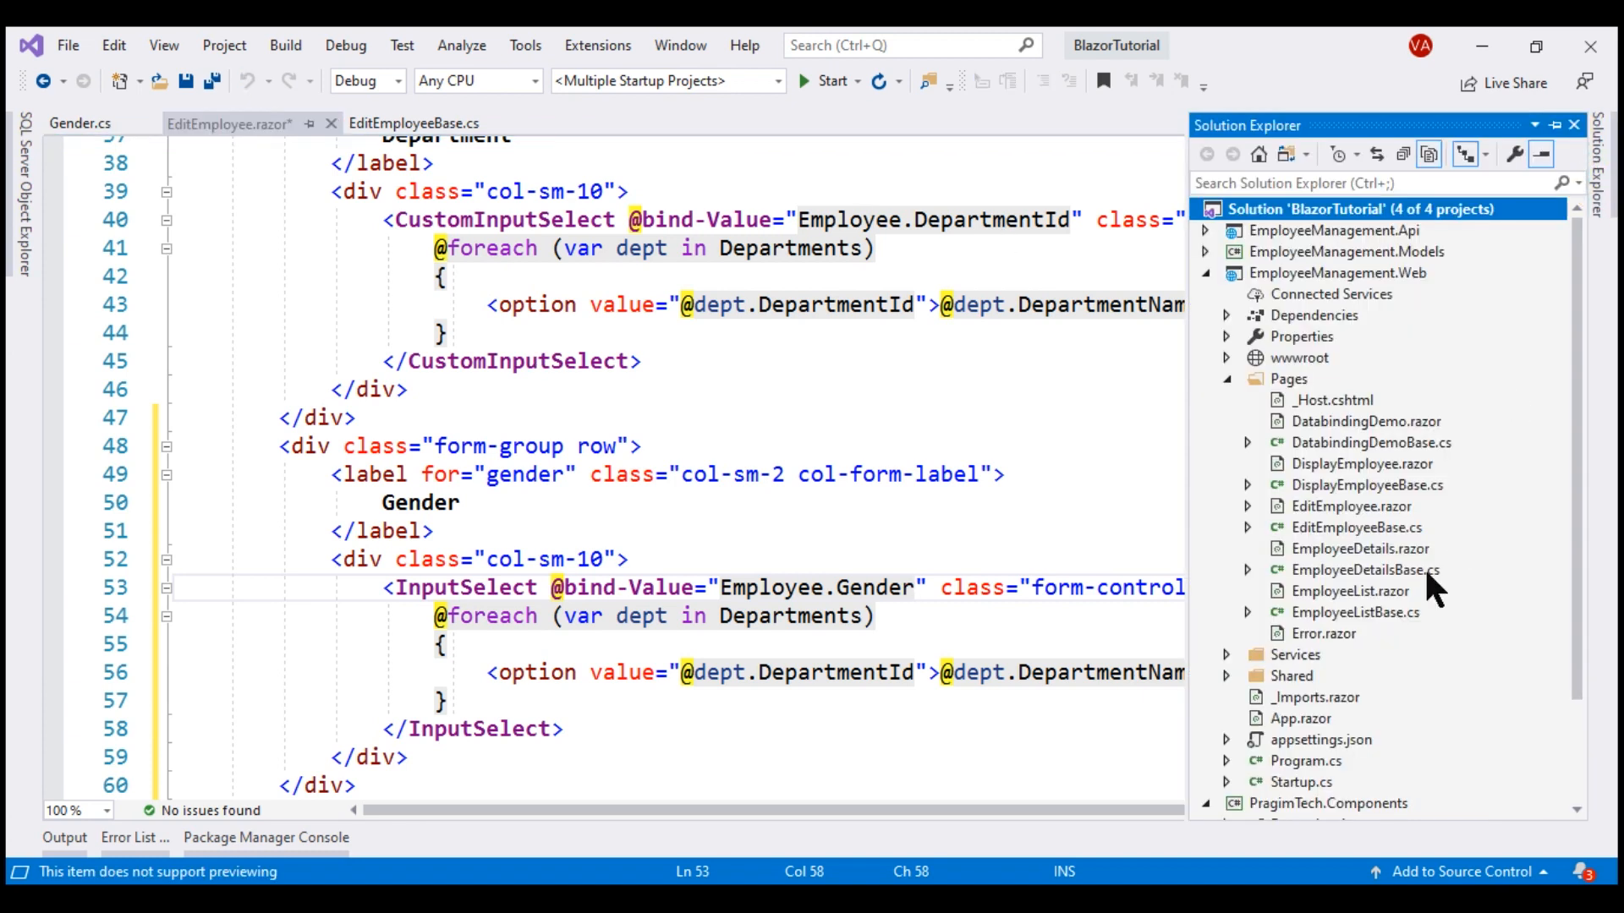
pyautogui.click(1316, 697)
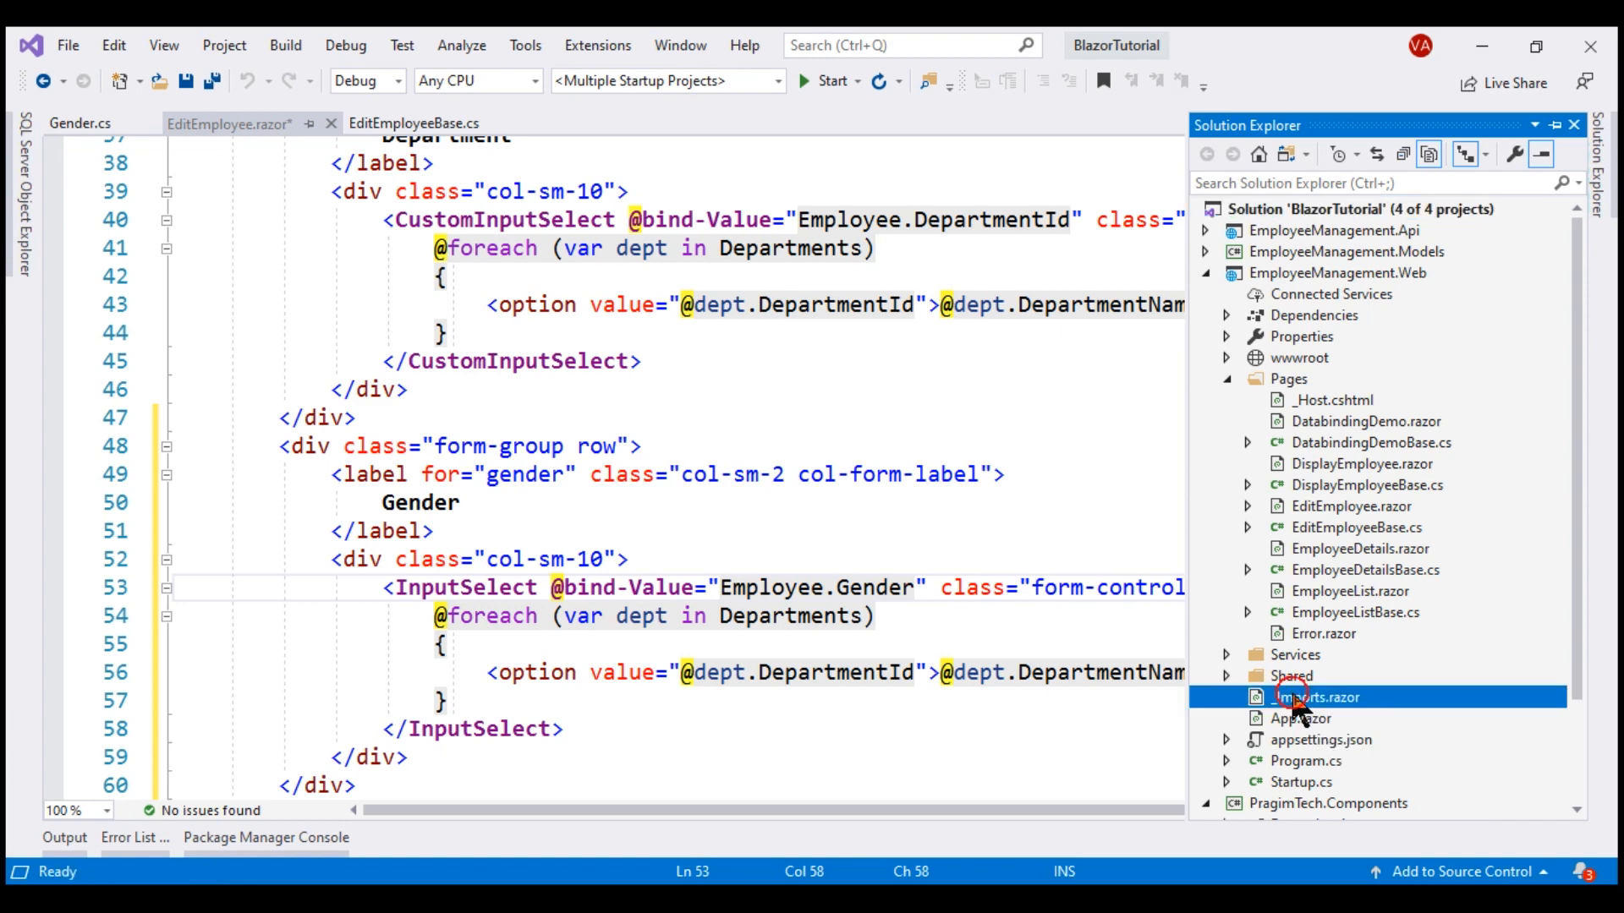
pyautogui.doubleClick(1315, 697)
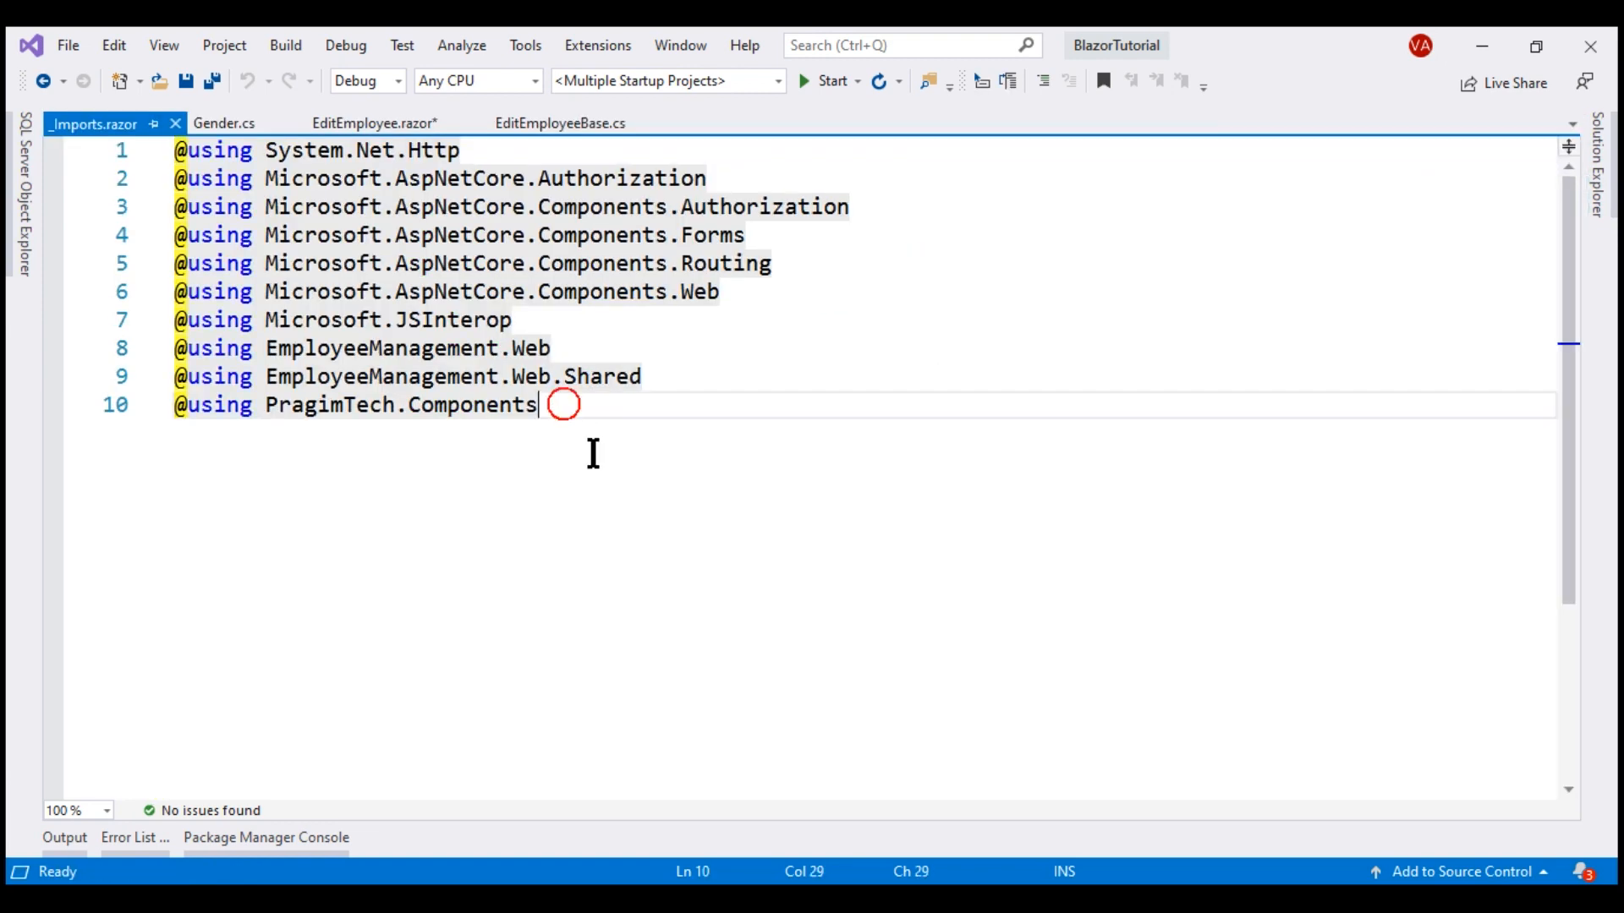
pyautogui.write('@using EmployeeManagement.Models')
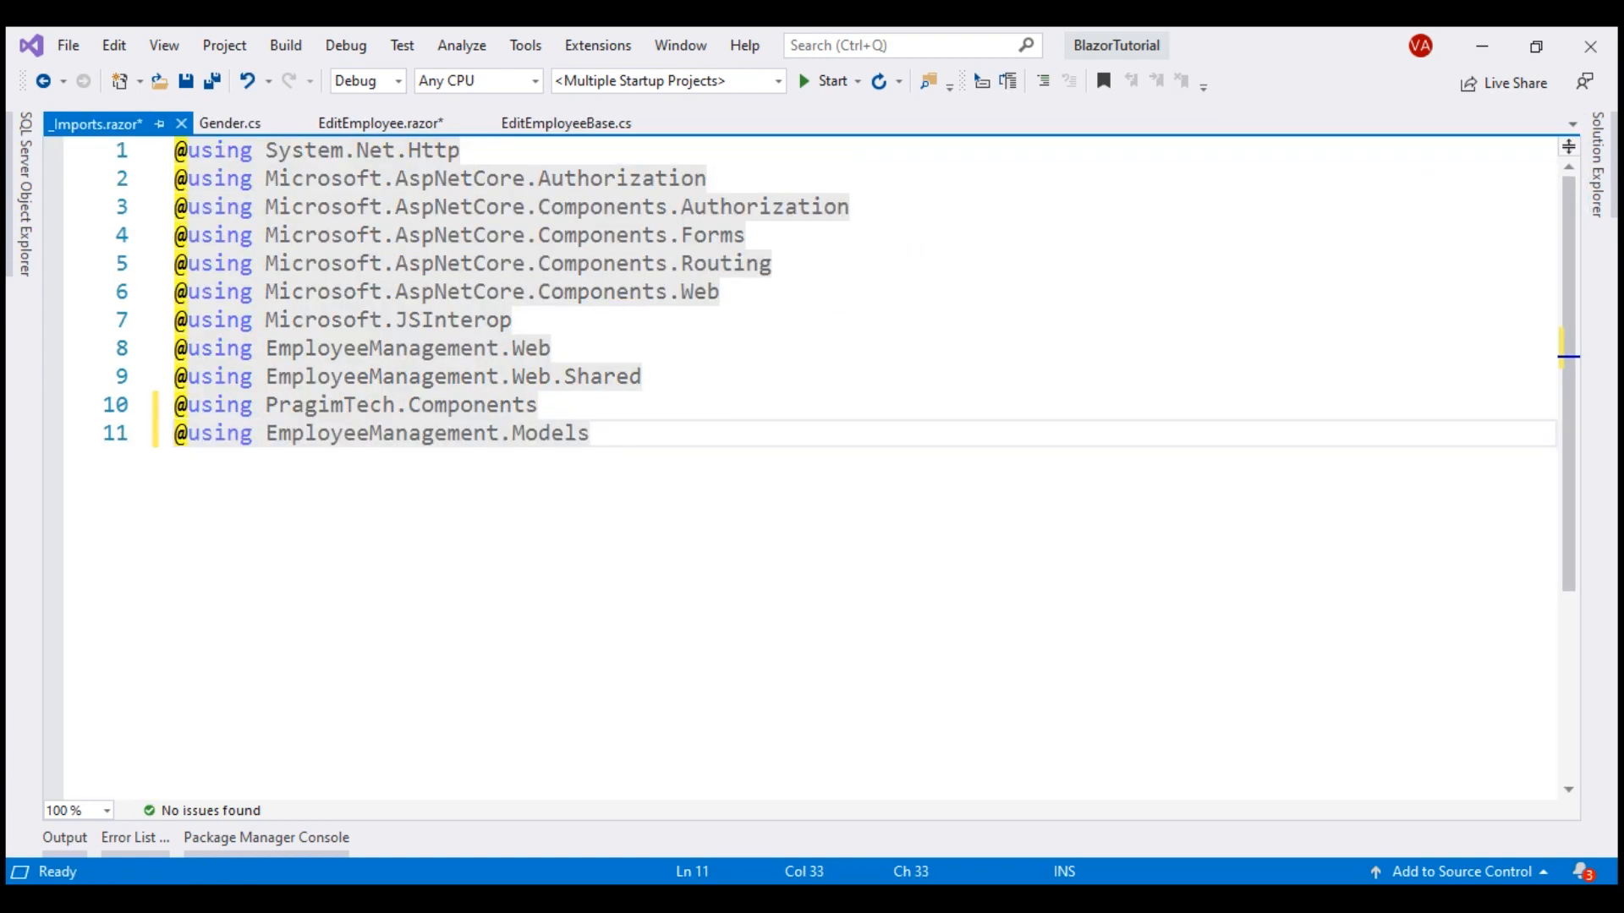
pyautogui.click(384, 122)
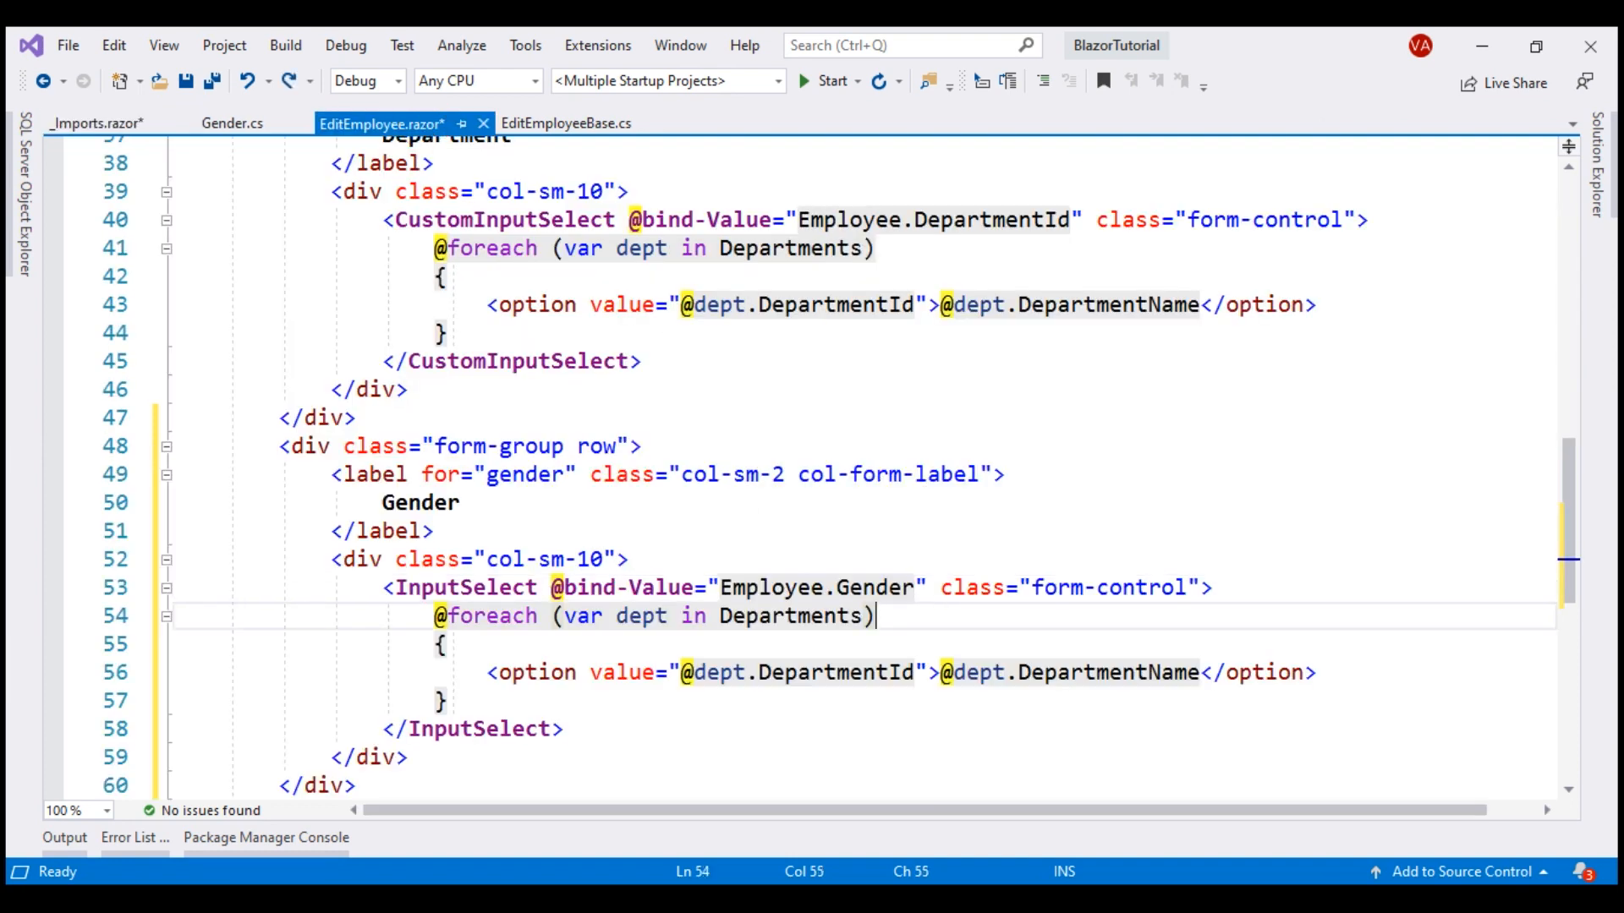
# Change the foreach to 'var gender in Enum.GetValues(typeof(Gender))'.
pyautogui.write('Enum.GetValues(')
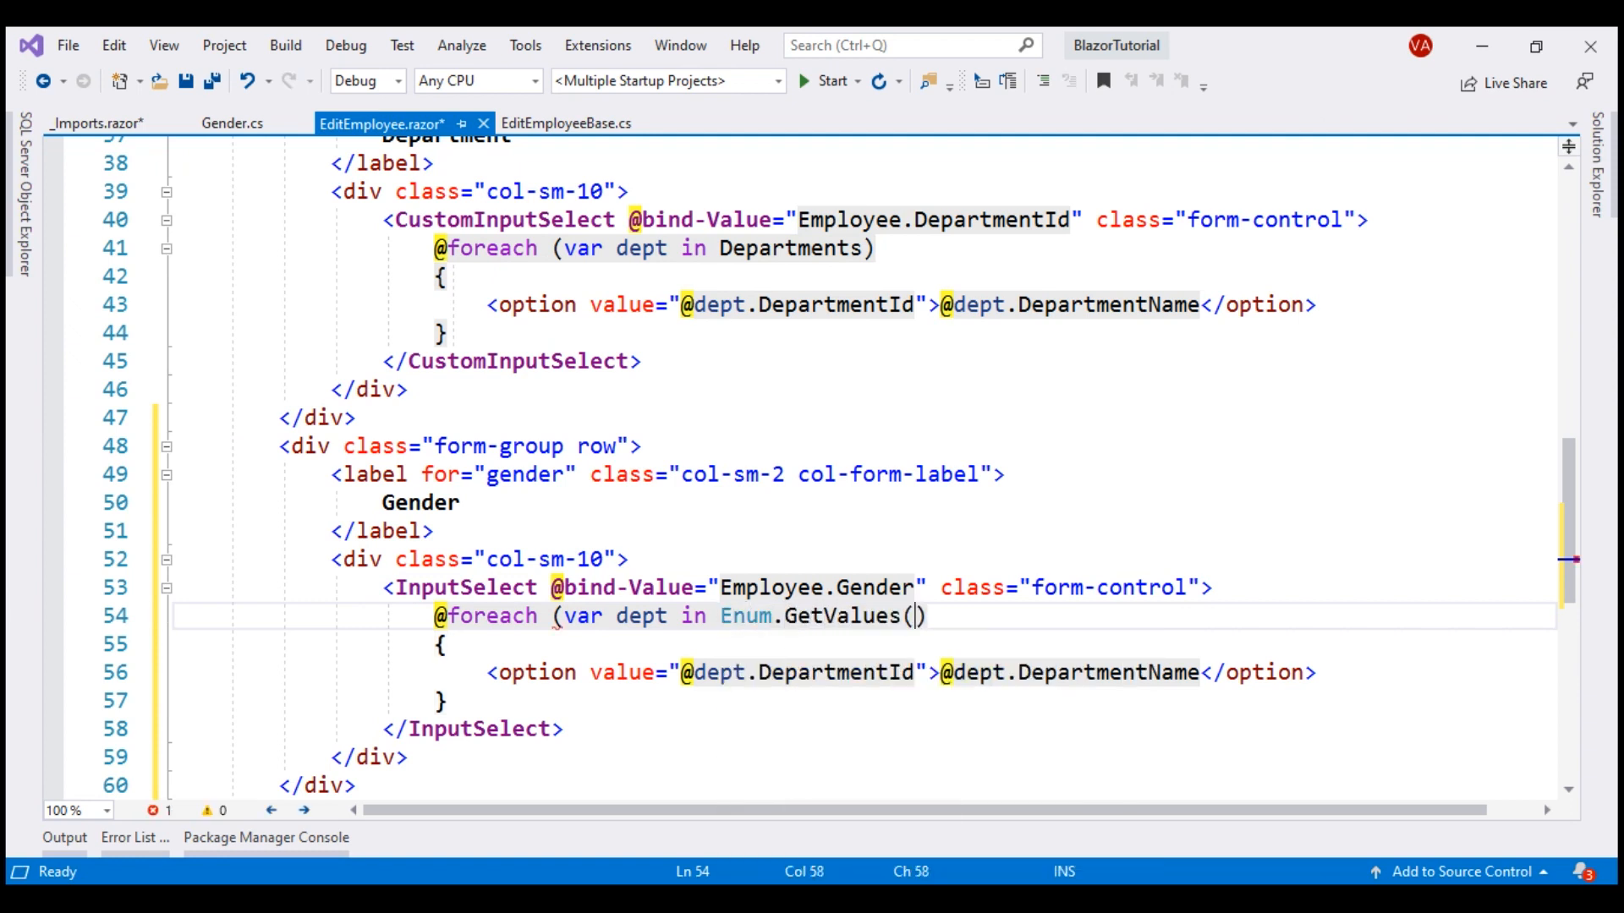
pyautogui.write('typeof(')
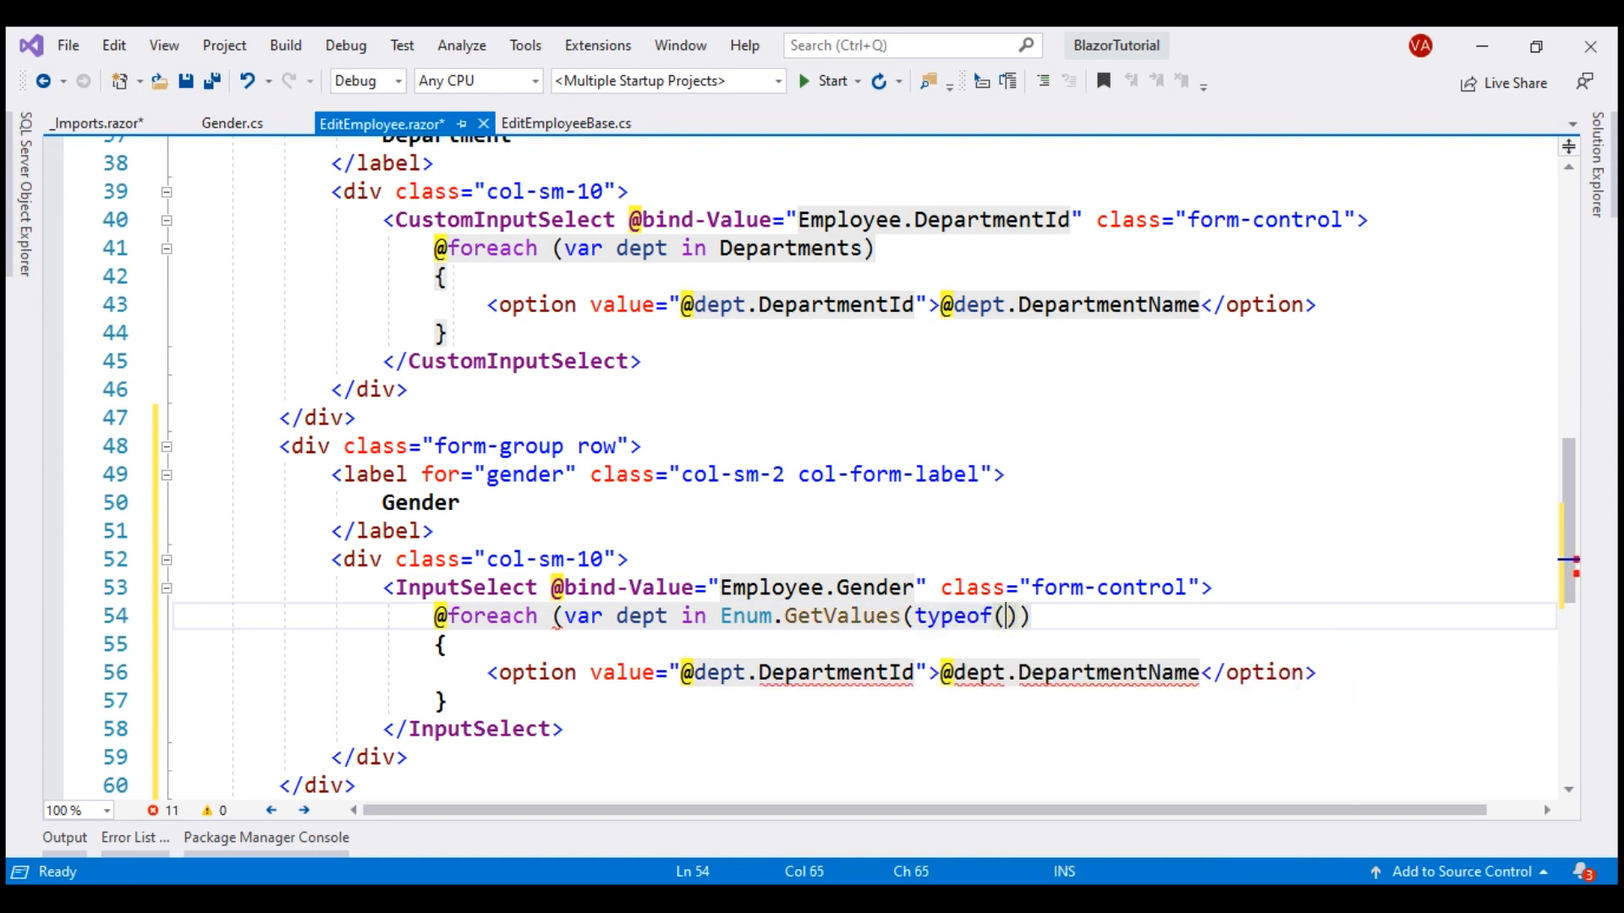
pyautogui.write('Gender')
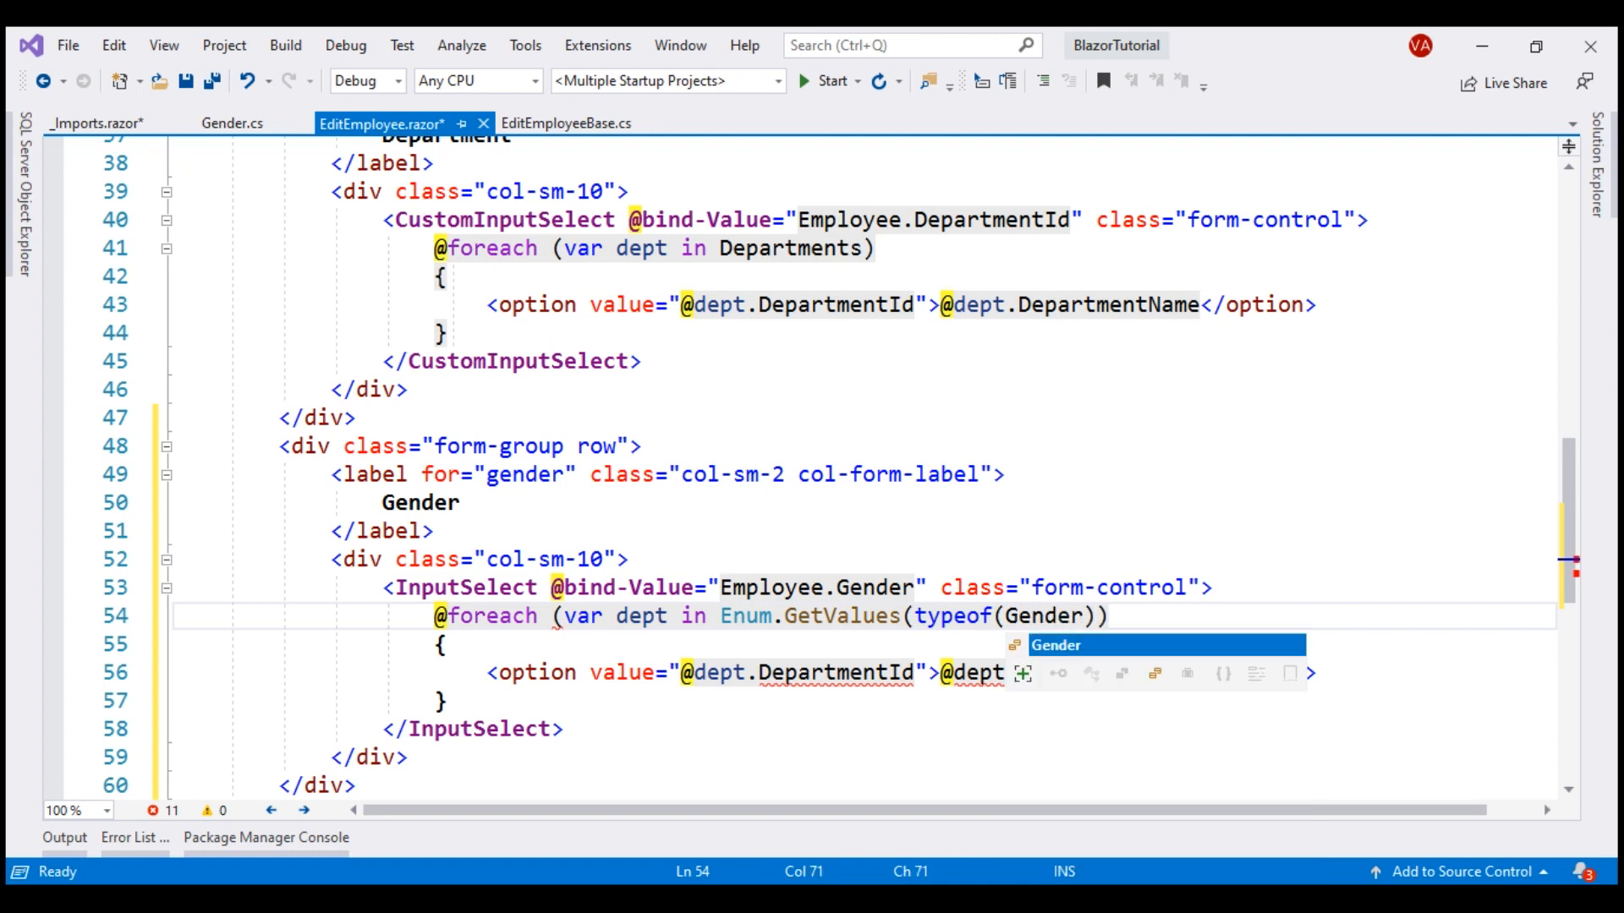
pyautogui.write(')')
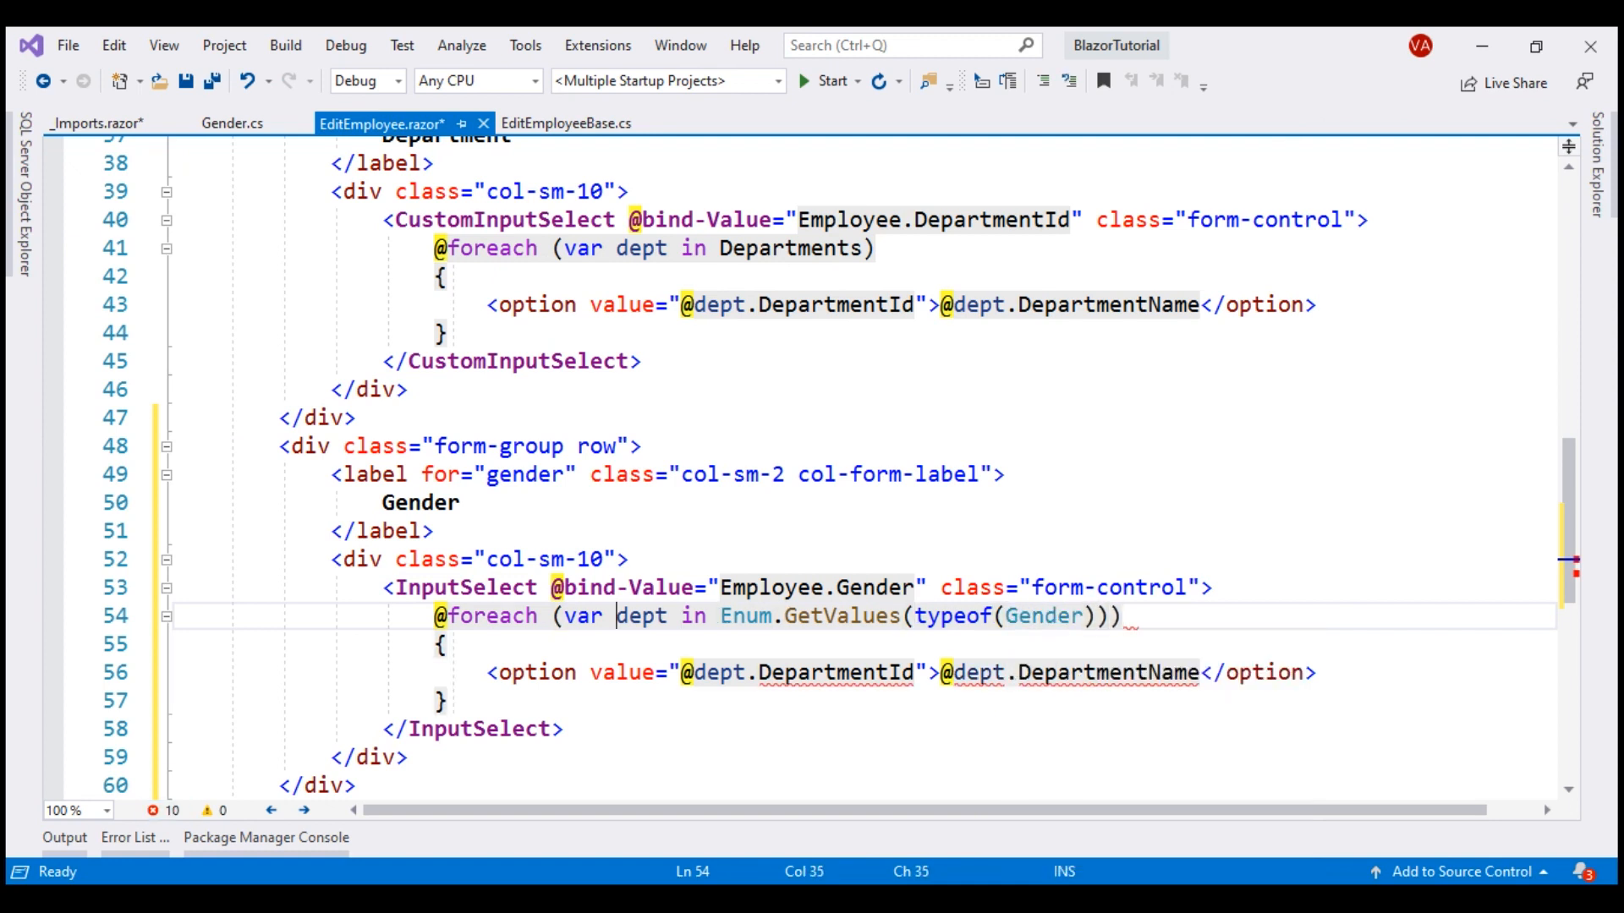
pyautogui.write('gender')
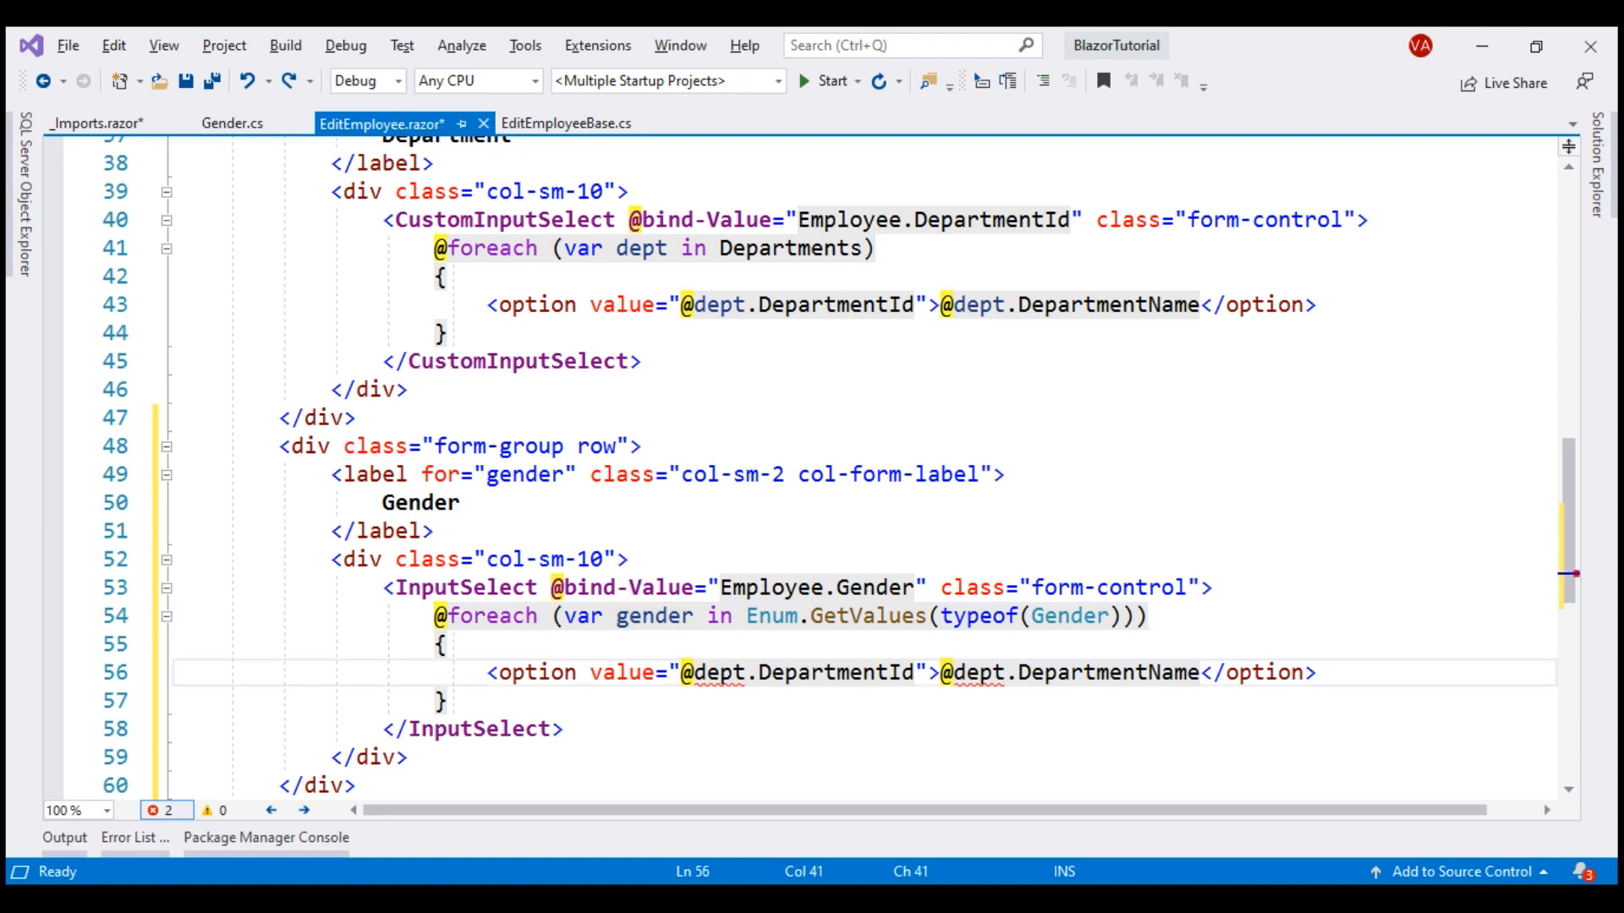
pyautogui.doubleClick(714, 672)
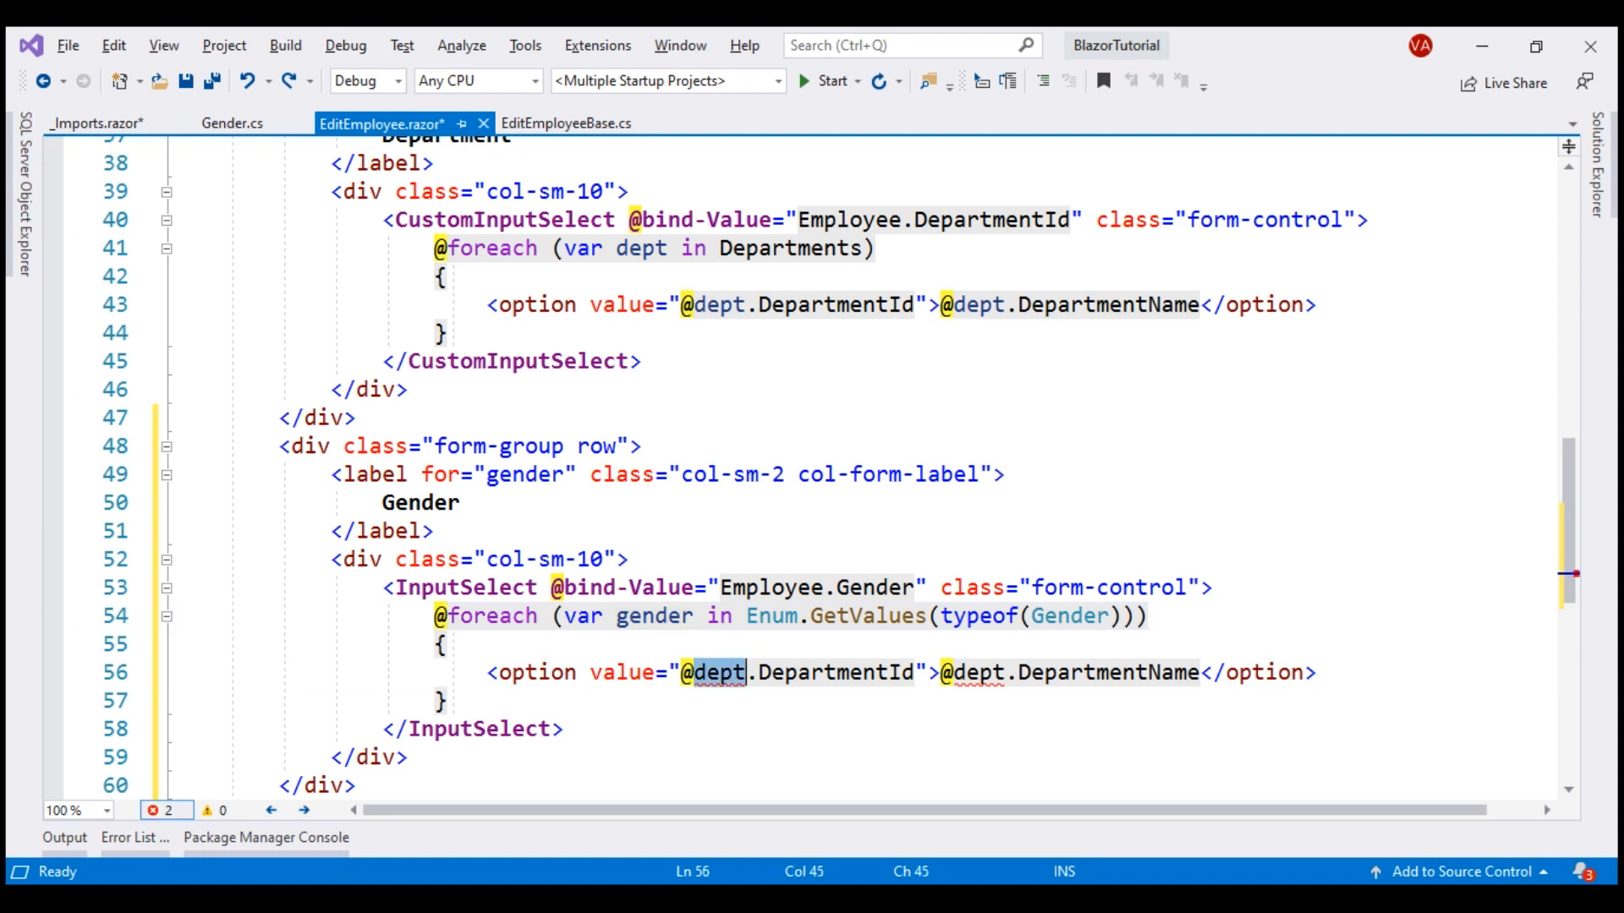
pyautogui.write('gender')
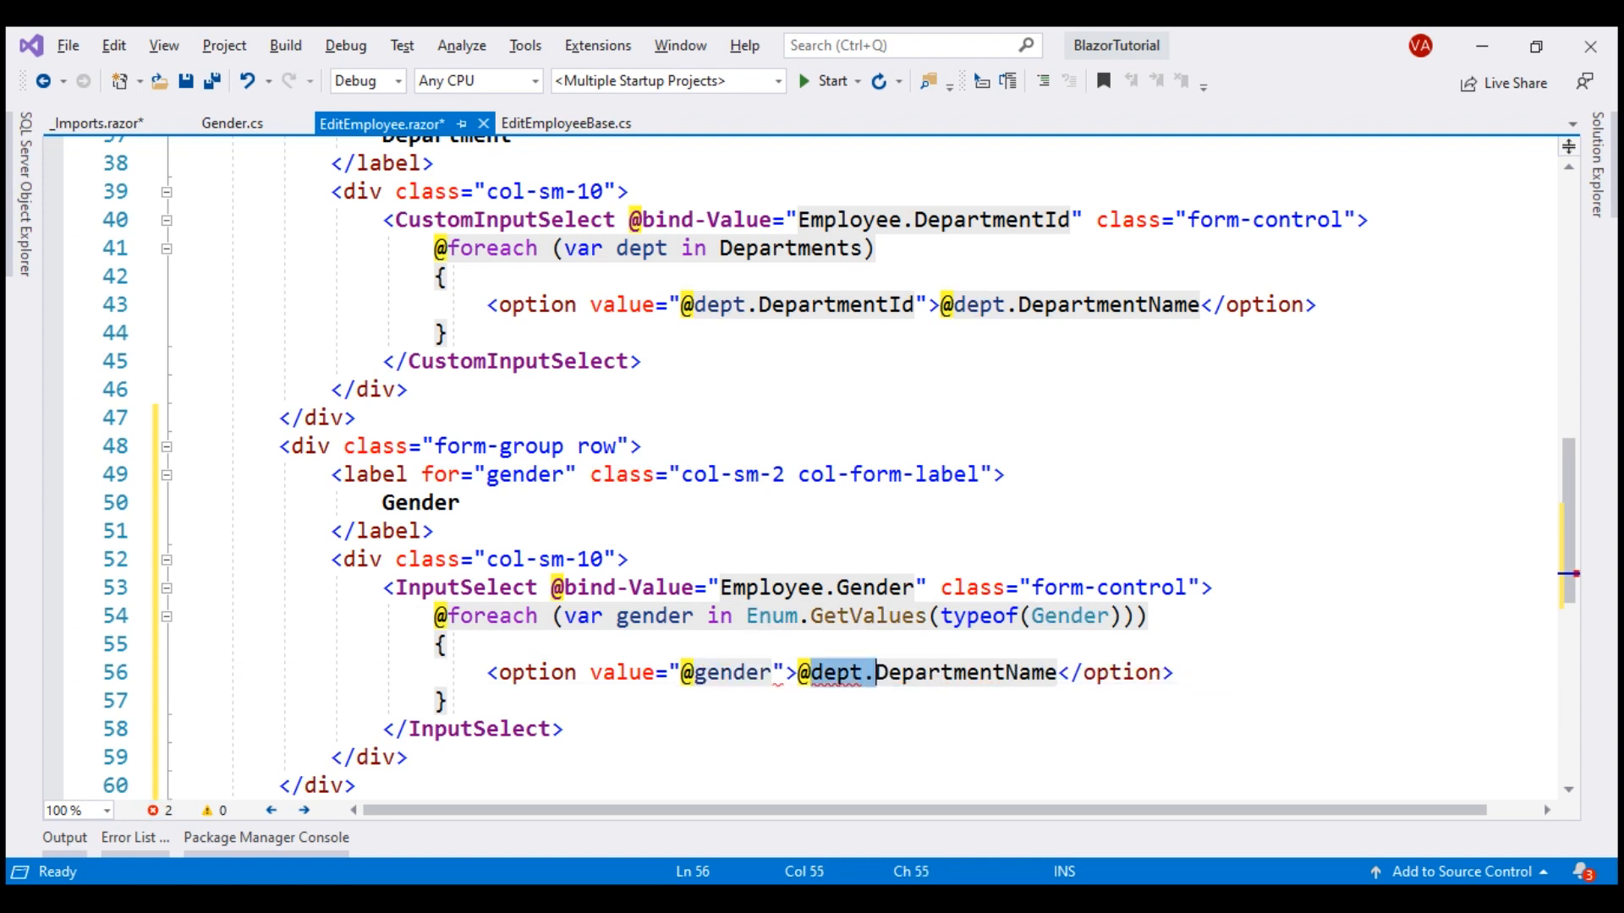
pyautogui.write('gender')
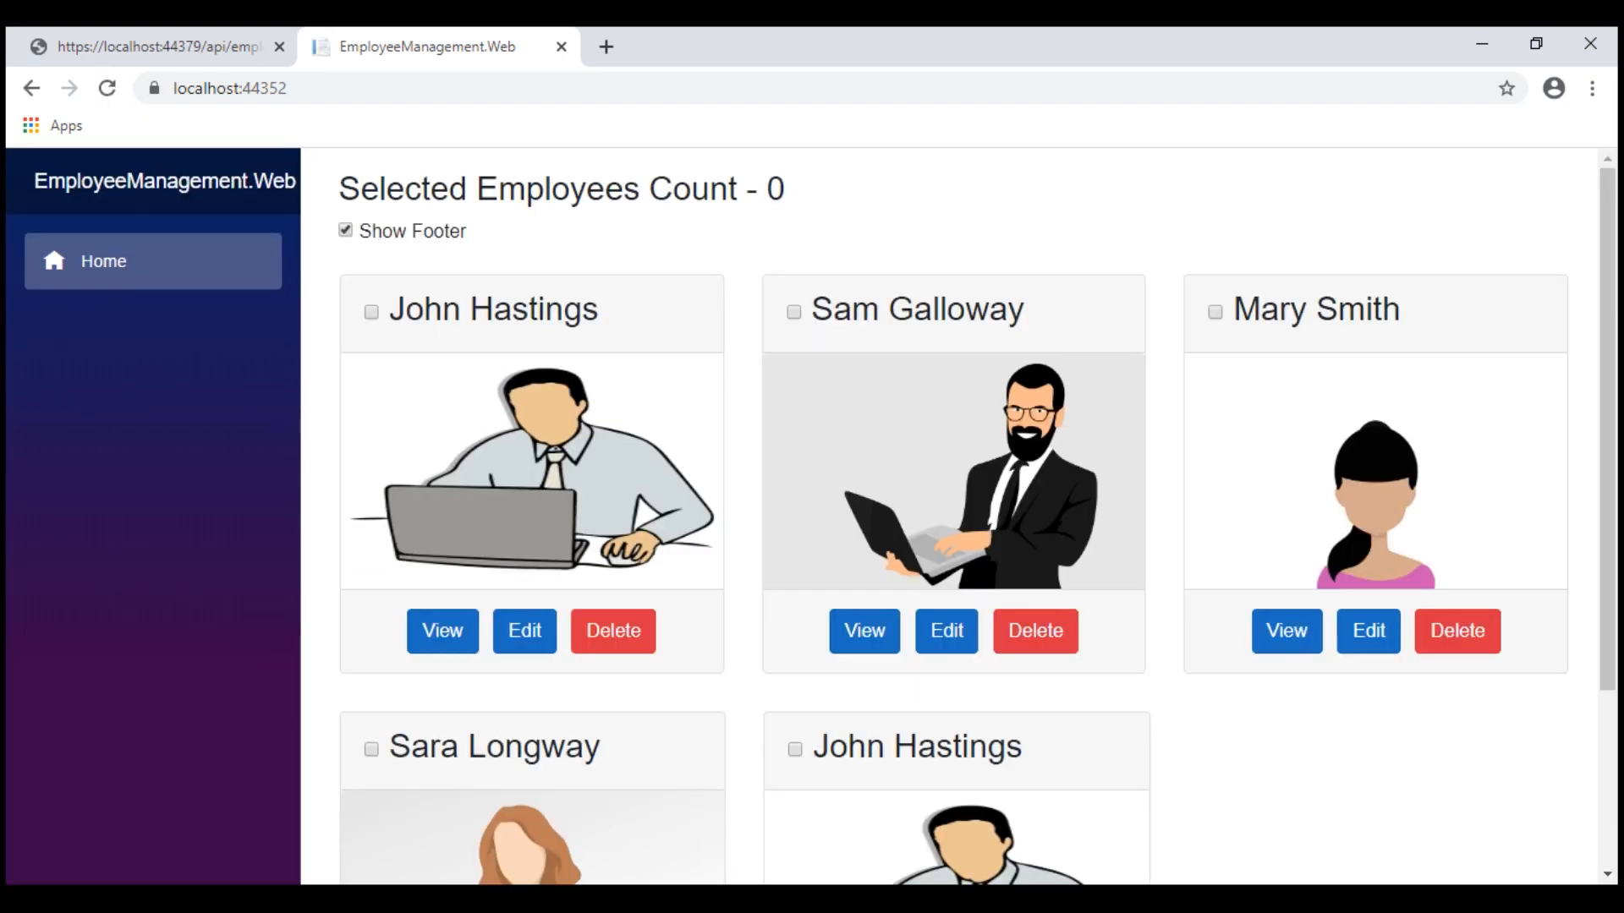
# Edit the third employee and set Gender to Male from the Male/Female/Other list.
pyautogui.click(1366, 631)
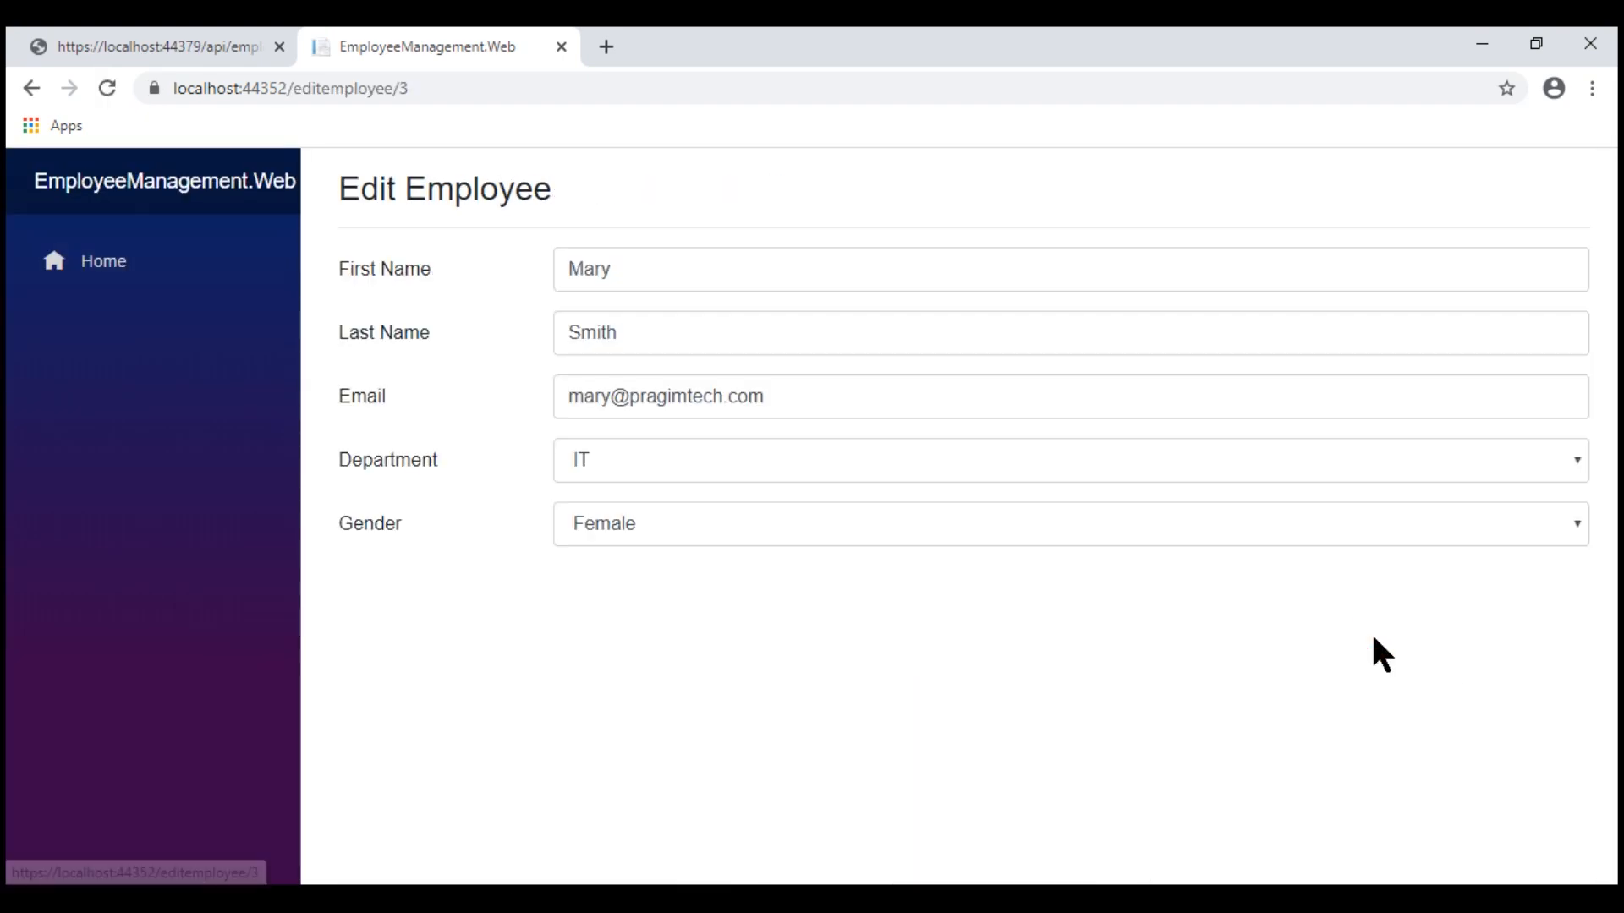
pyautogui.moveTo(1137, 568)
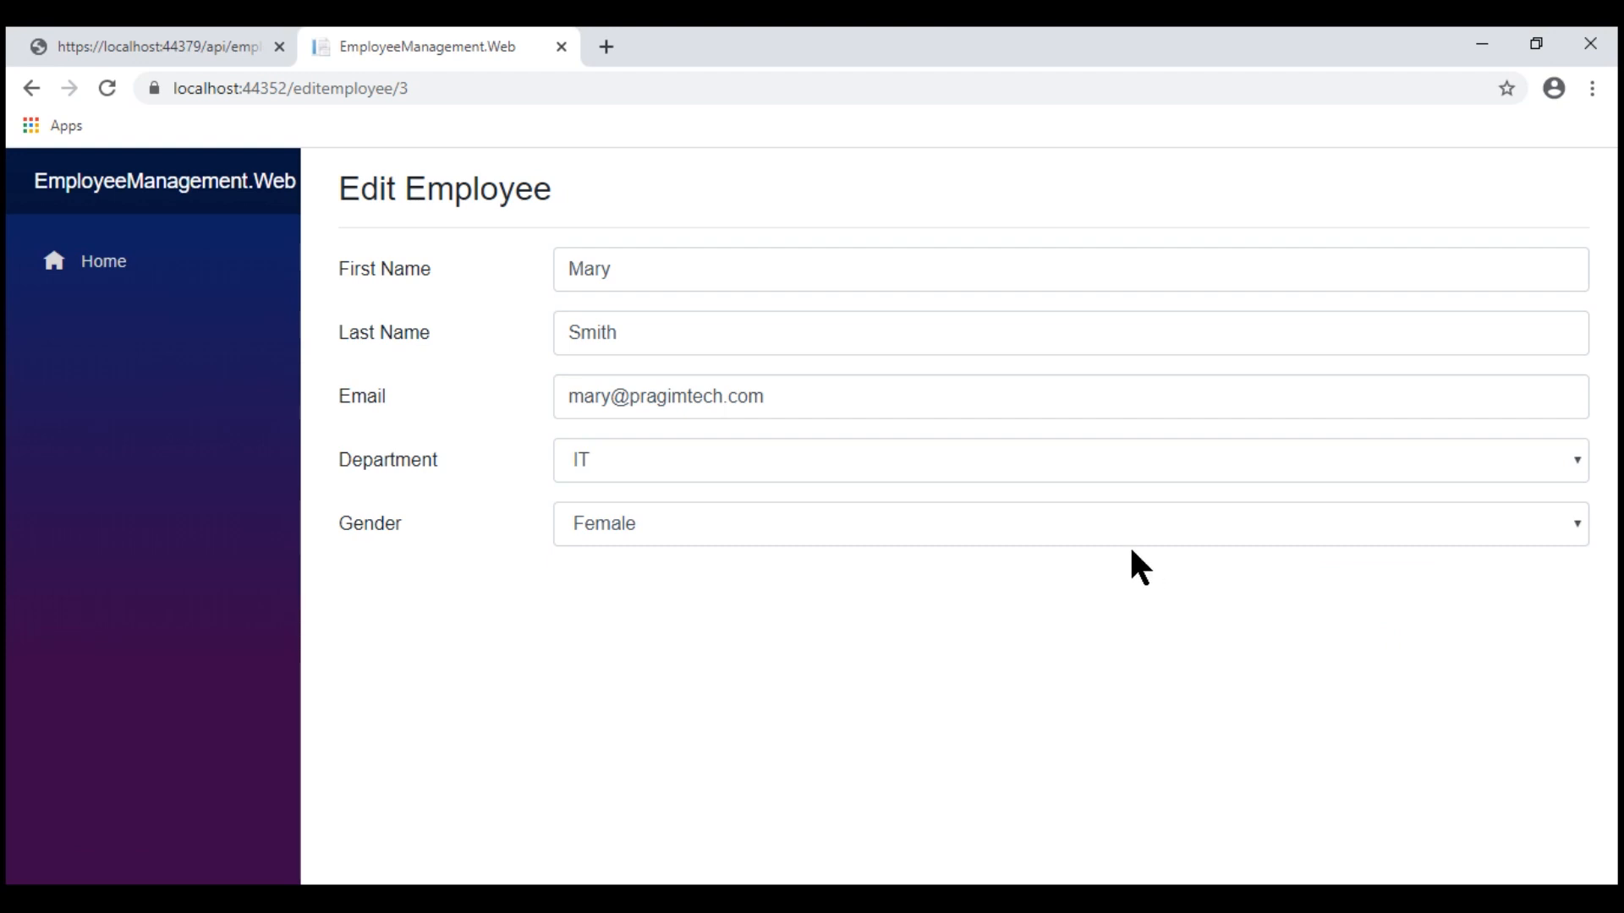
pyautogui.moveTo(1040, 551)
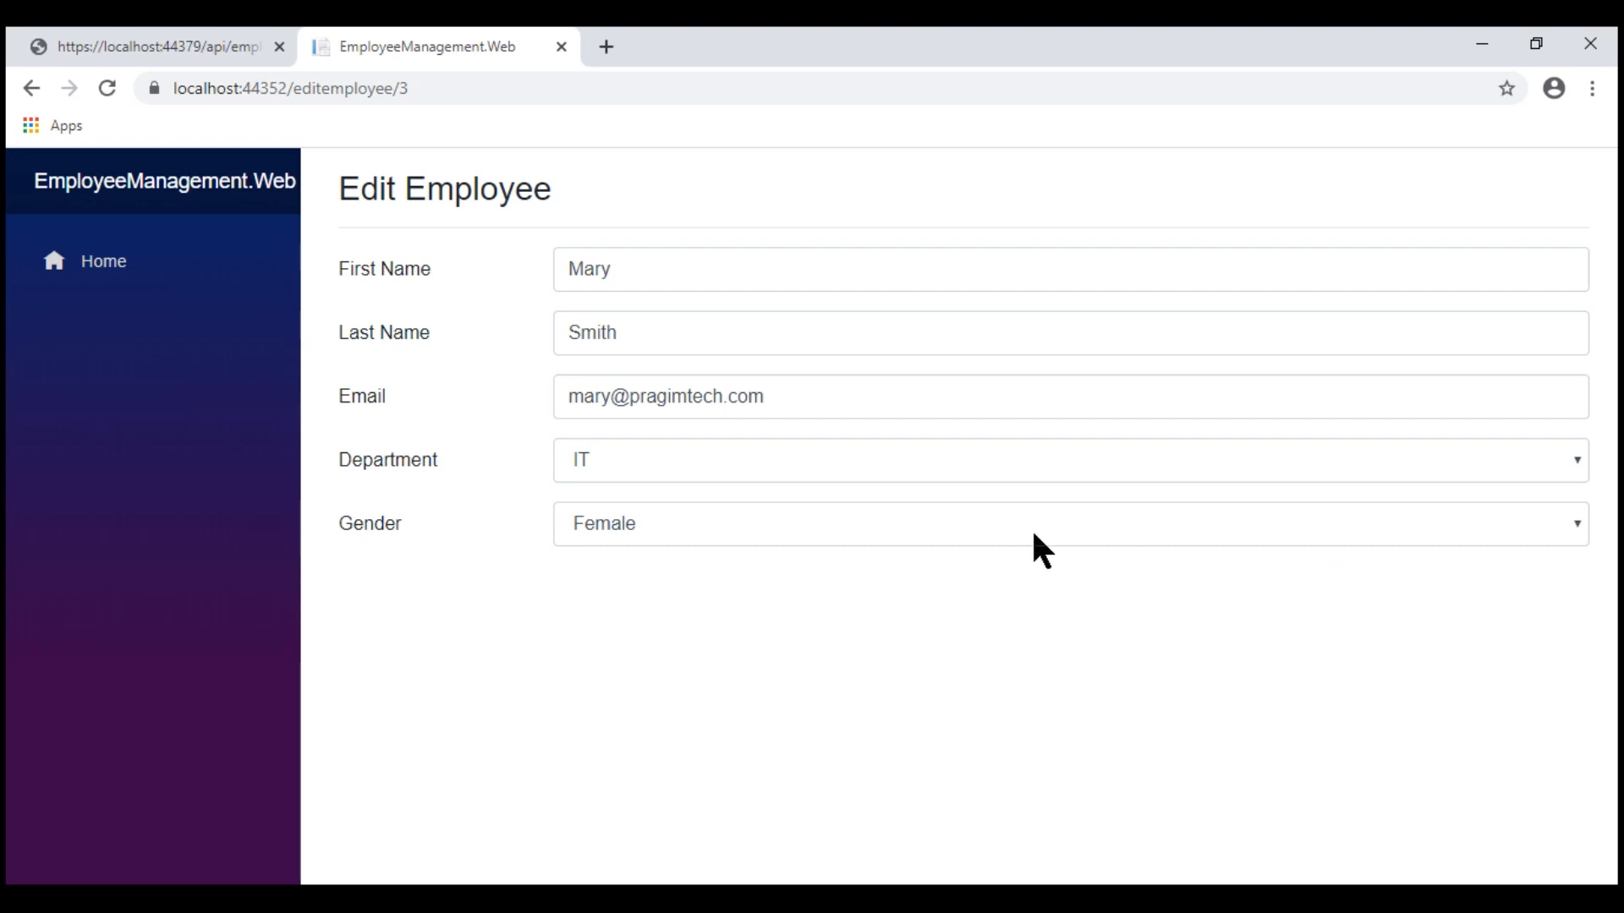
pyautogui.click(1068, 522)
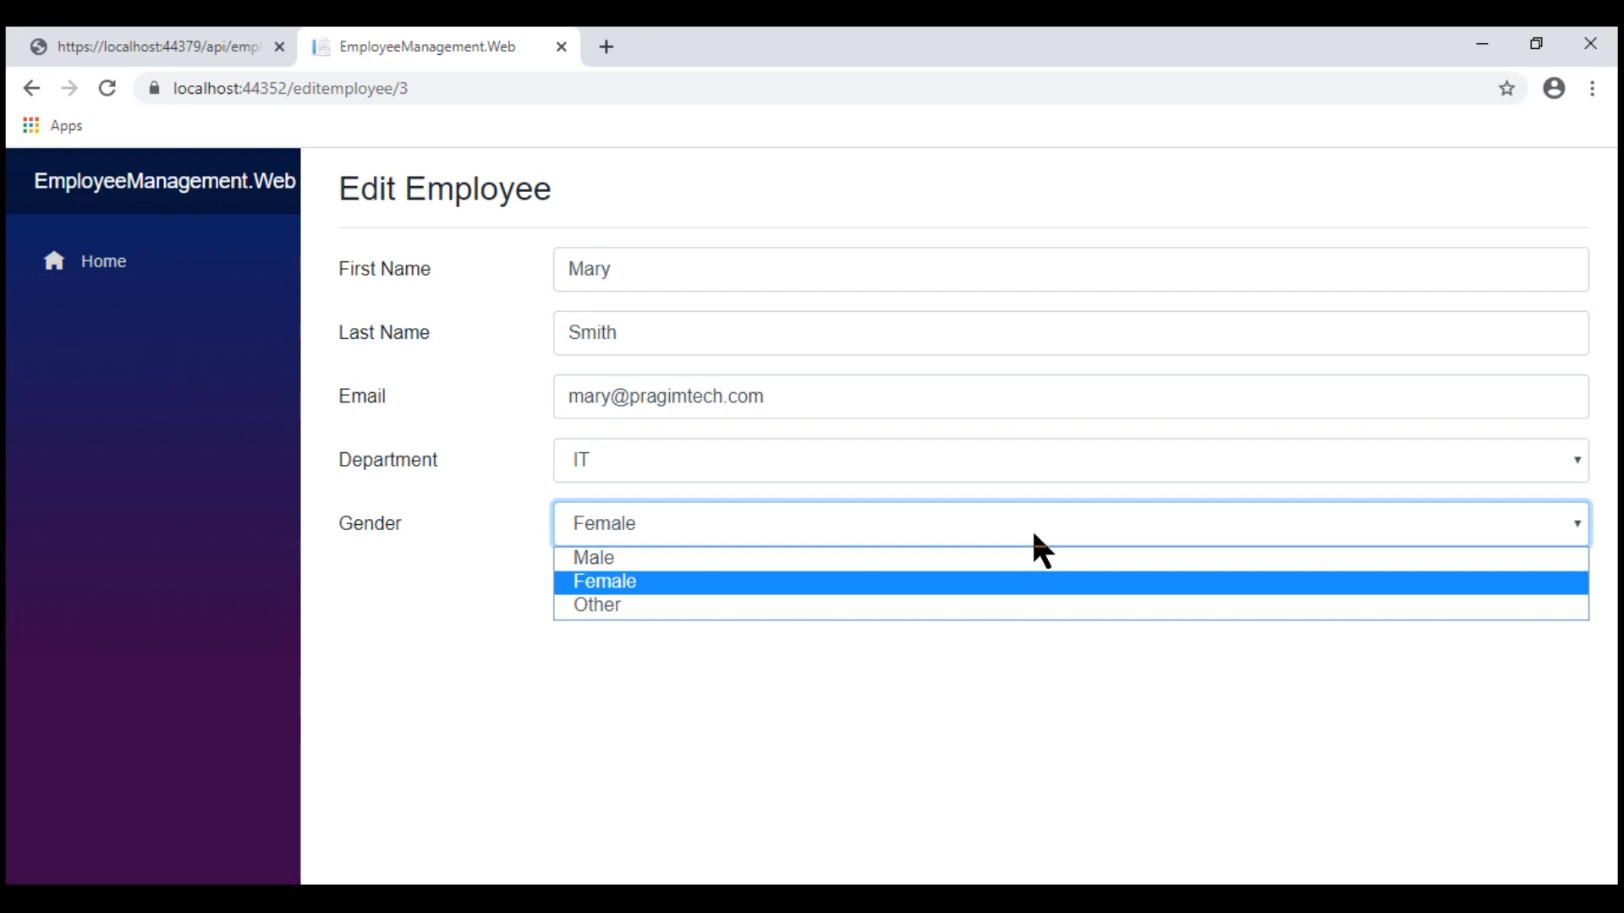
pyautogui.click(592, 556)
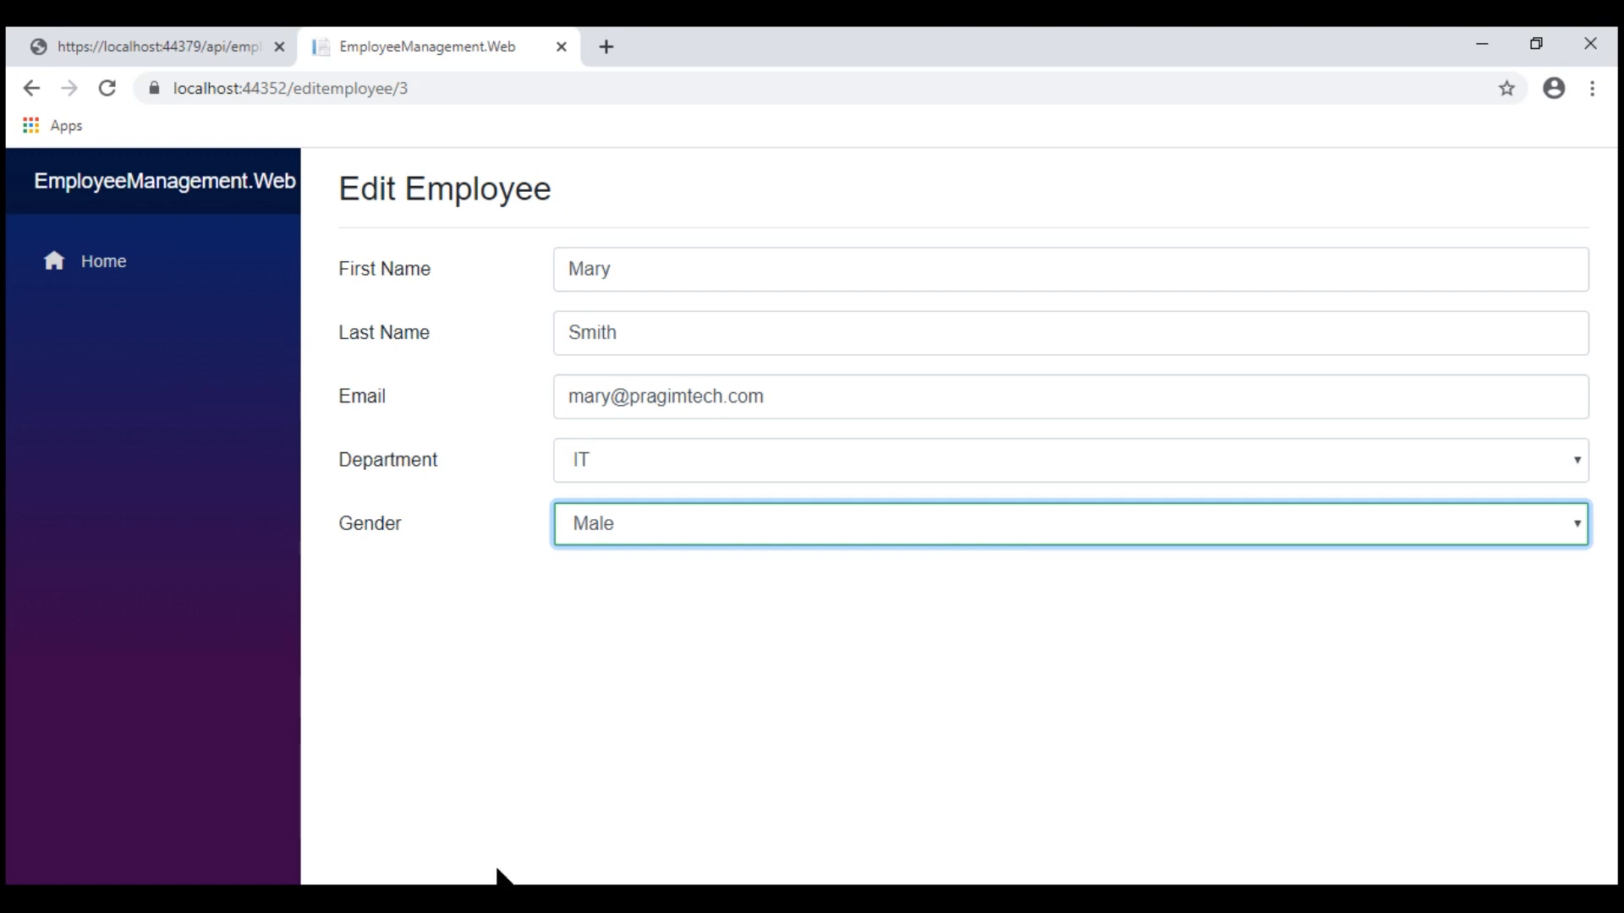